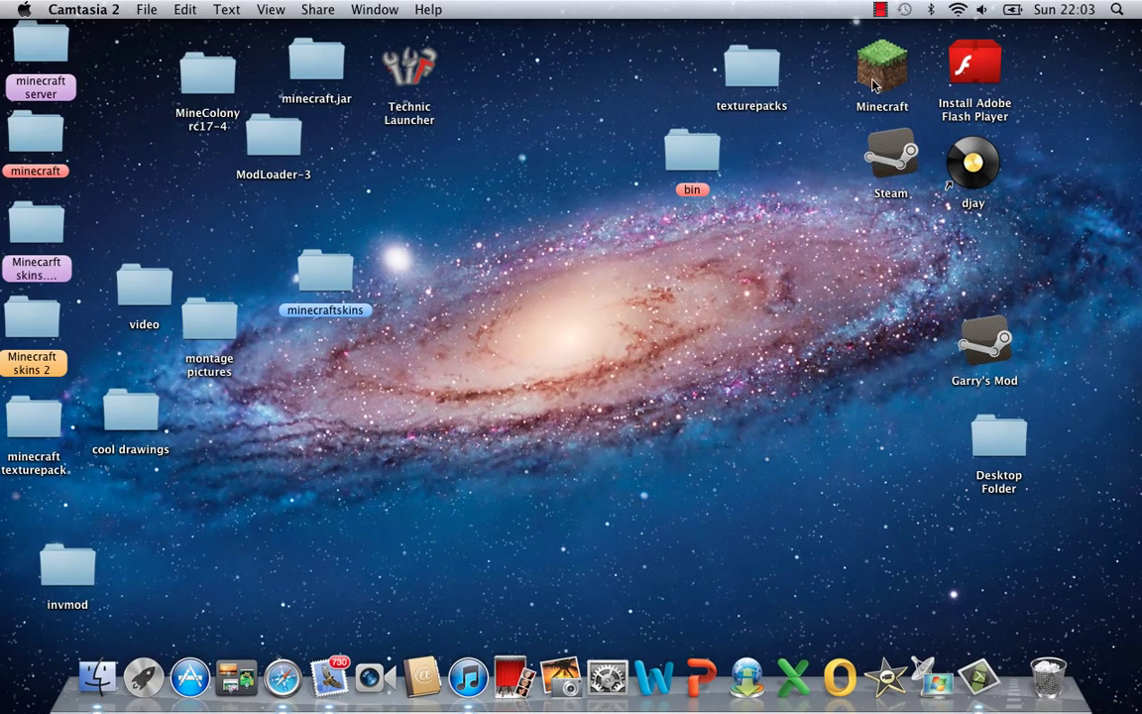
# Launch Minecraft from its desktop icon in Finder.
pyautogui.click(880, 69)
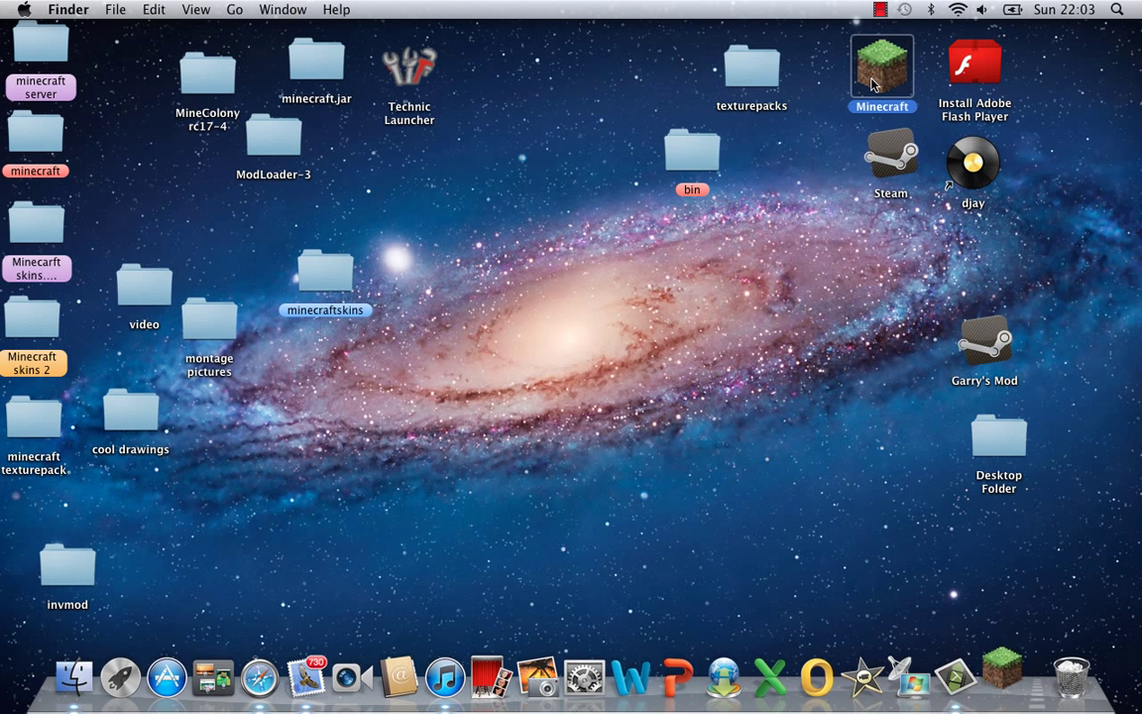
pyautogui.click(880, 75)
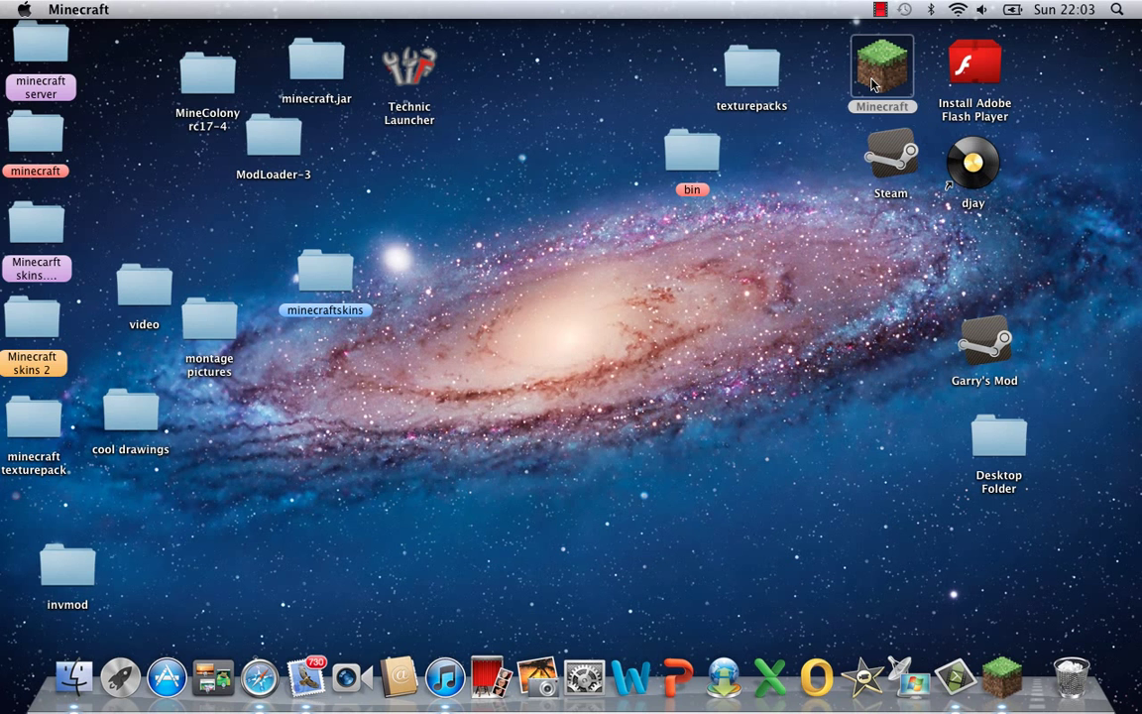
# Log in through the Minecraft Launcher to reach the 1.2.5 title menu.
pyautogui.doubleClick(880, 64)
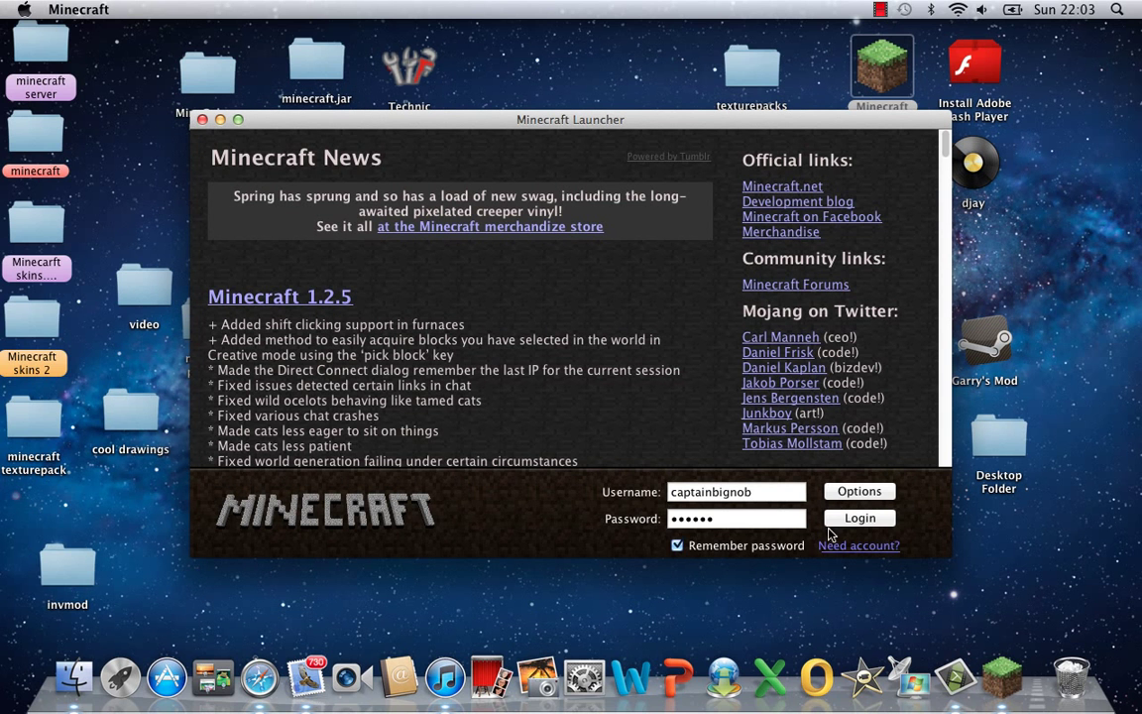
pyautogui.click(858, 517)
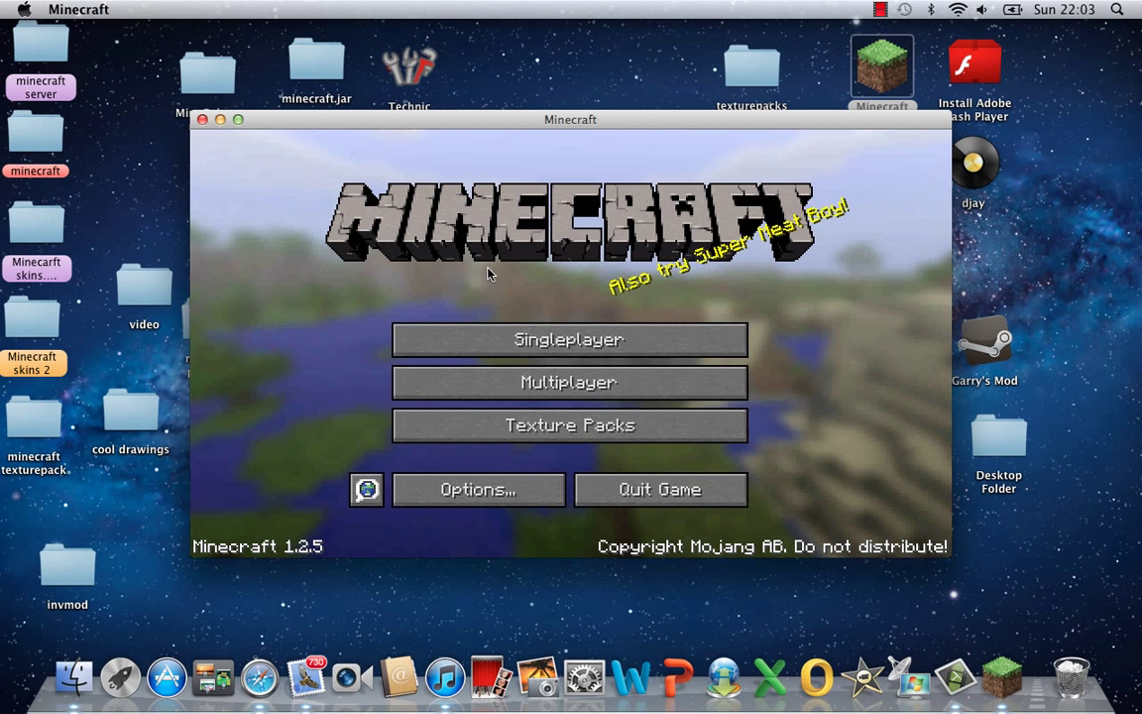
# Create a new Singleplayer world named 'minecraft skinstester' and start generating it.
pyautogui.click(567, 339)
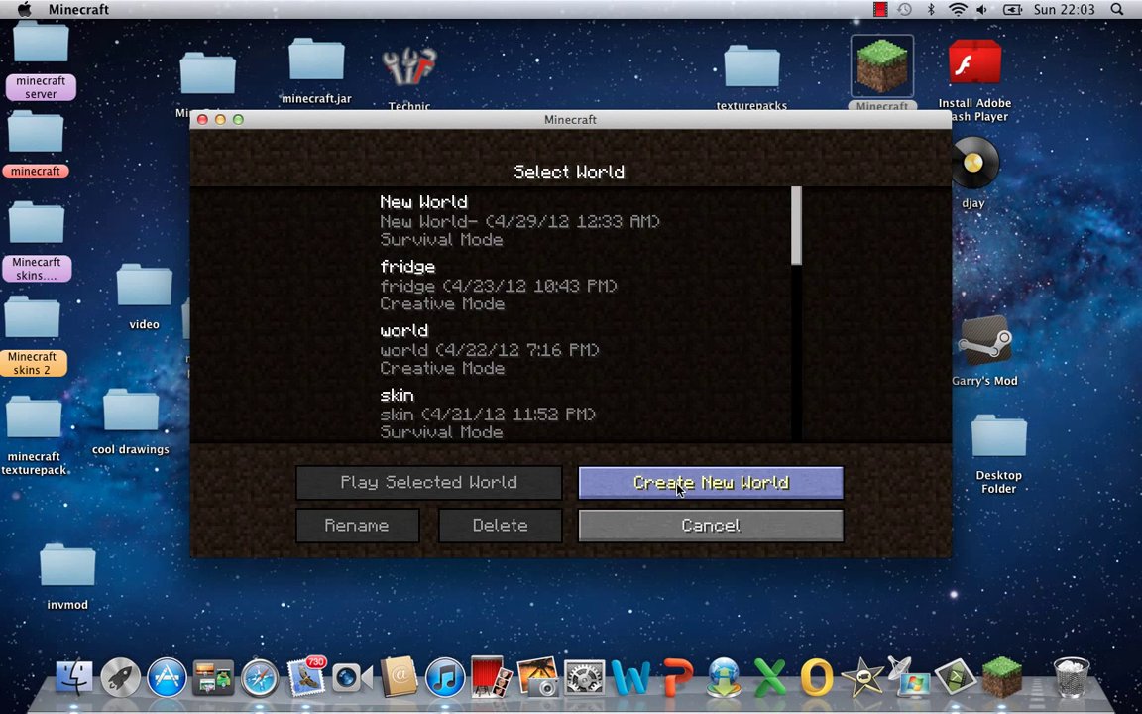
pyautogui.click(710, 481)
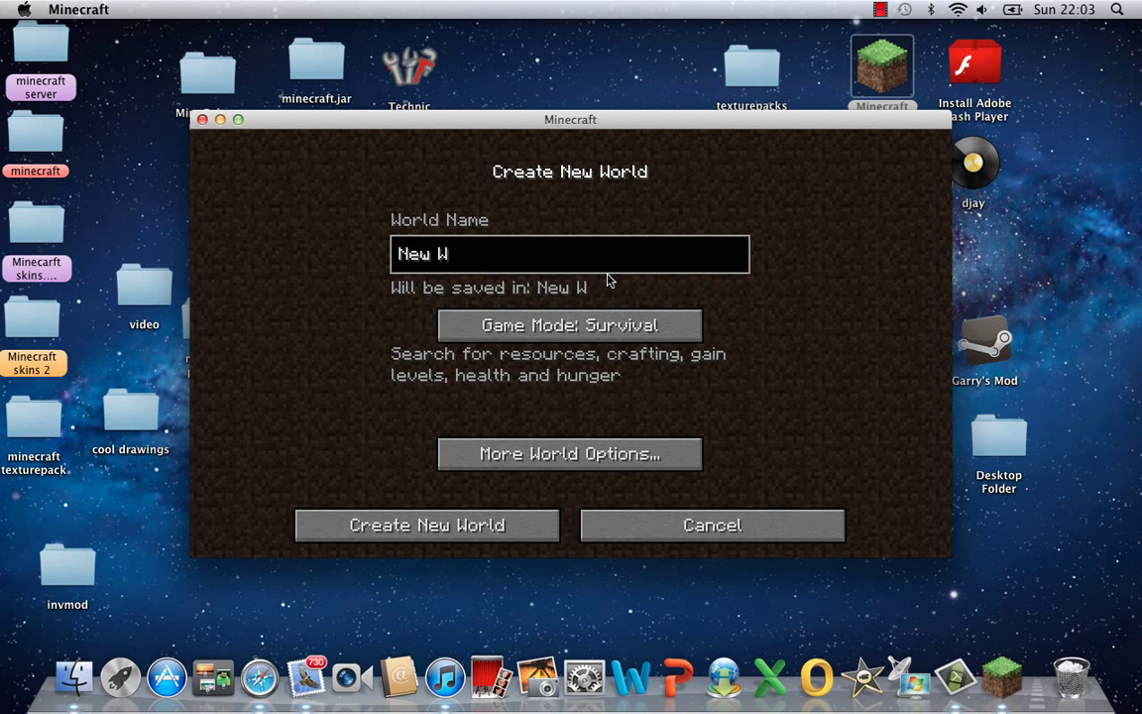
pyautogui.write('minecraft sk')
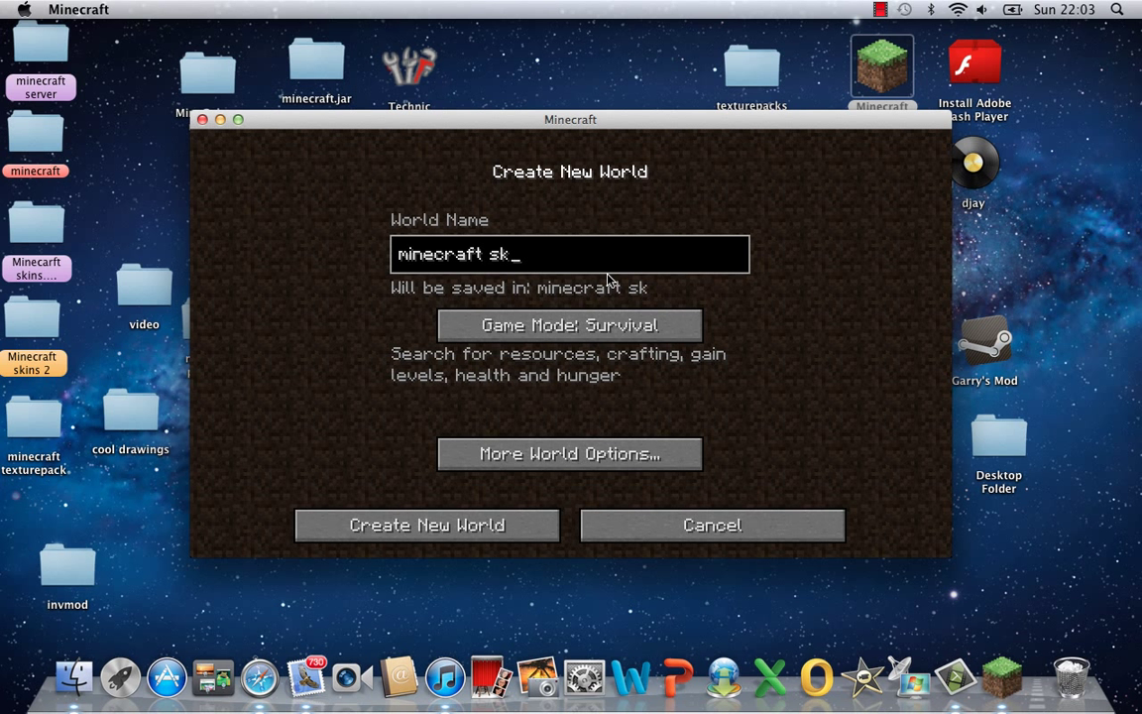
pyautogui.write('i')
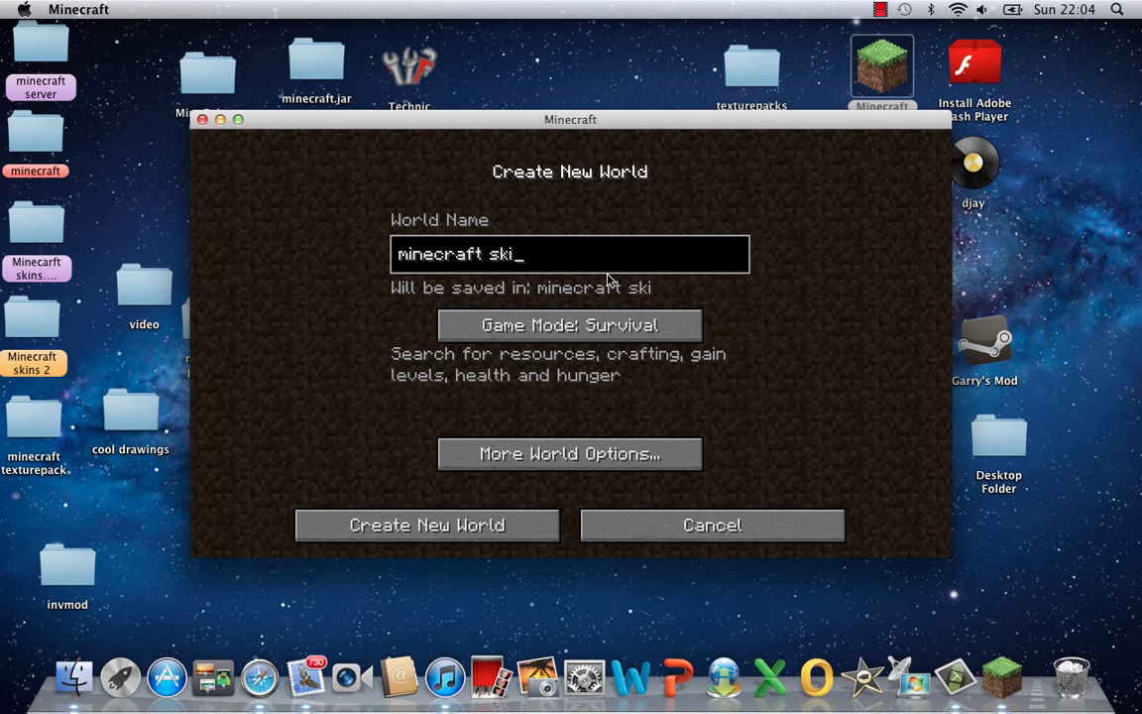
pyautogui.write('nstester')
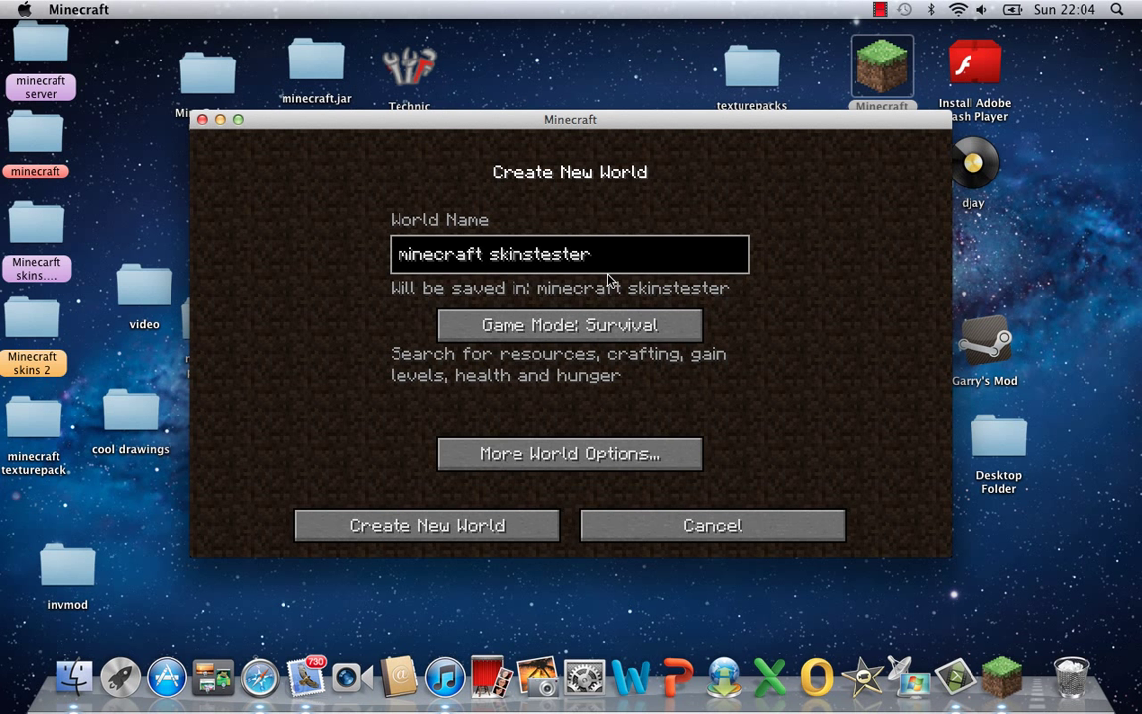
pyautogui.click(426, 523)
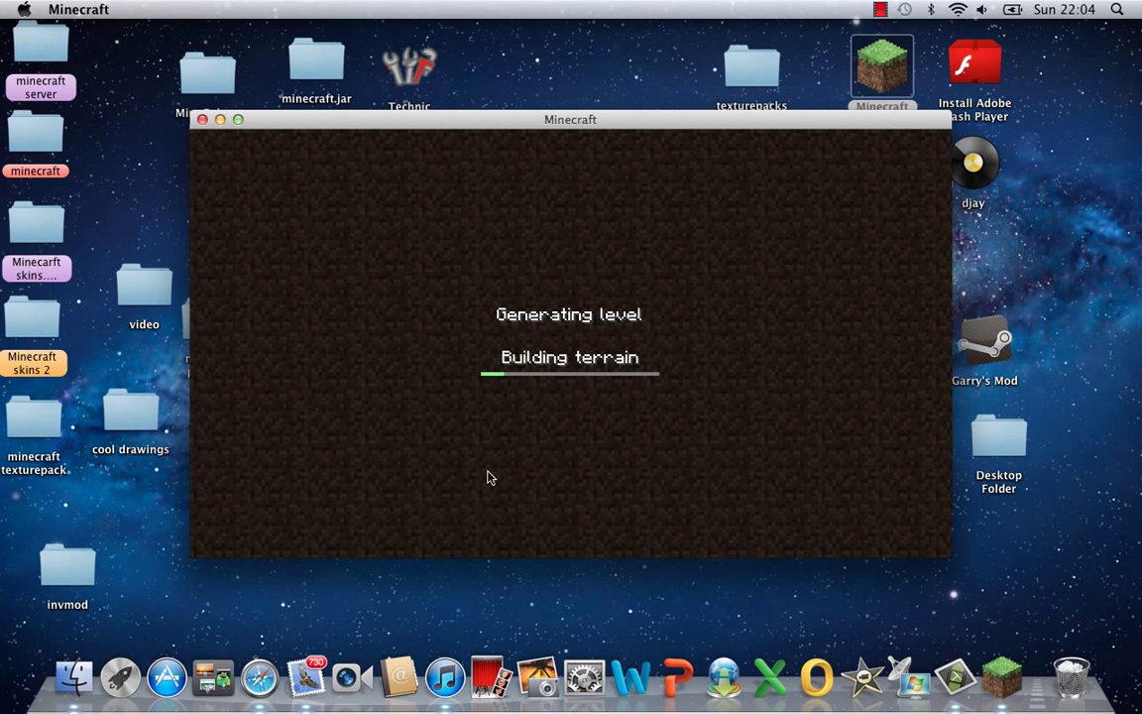
pyautogui.moveTo(500, 410)
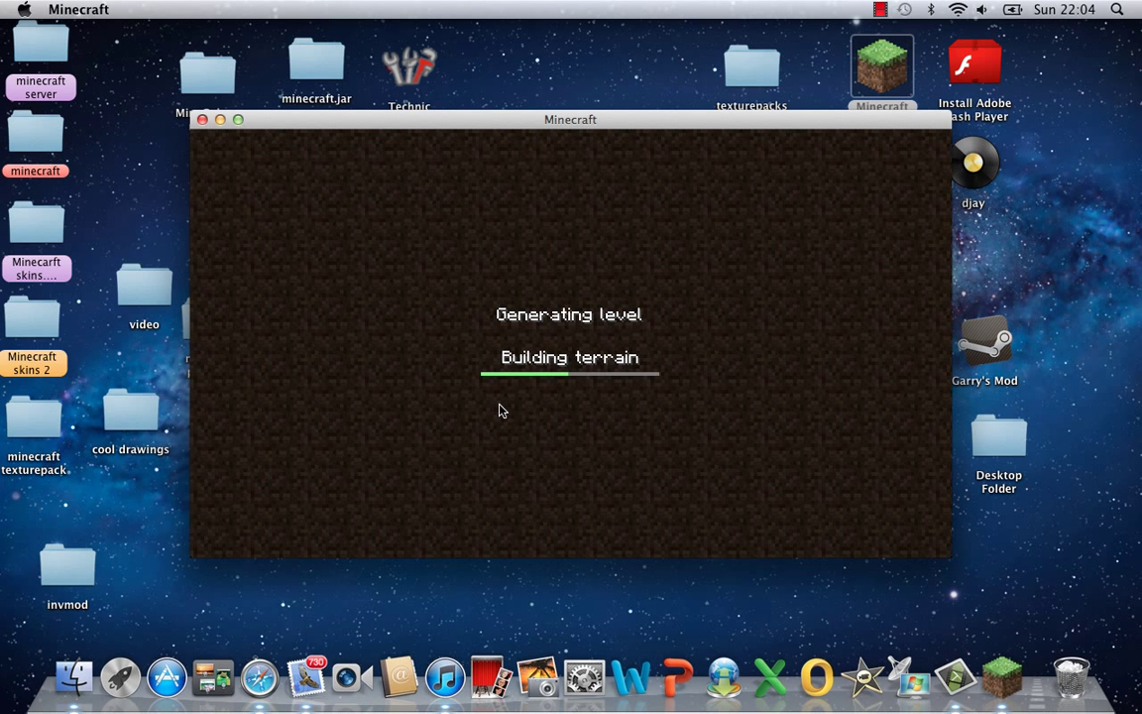
pyautogui.moveTo(493, 398)
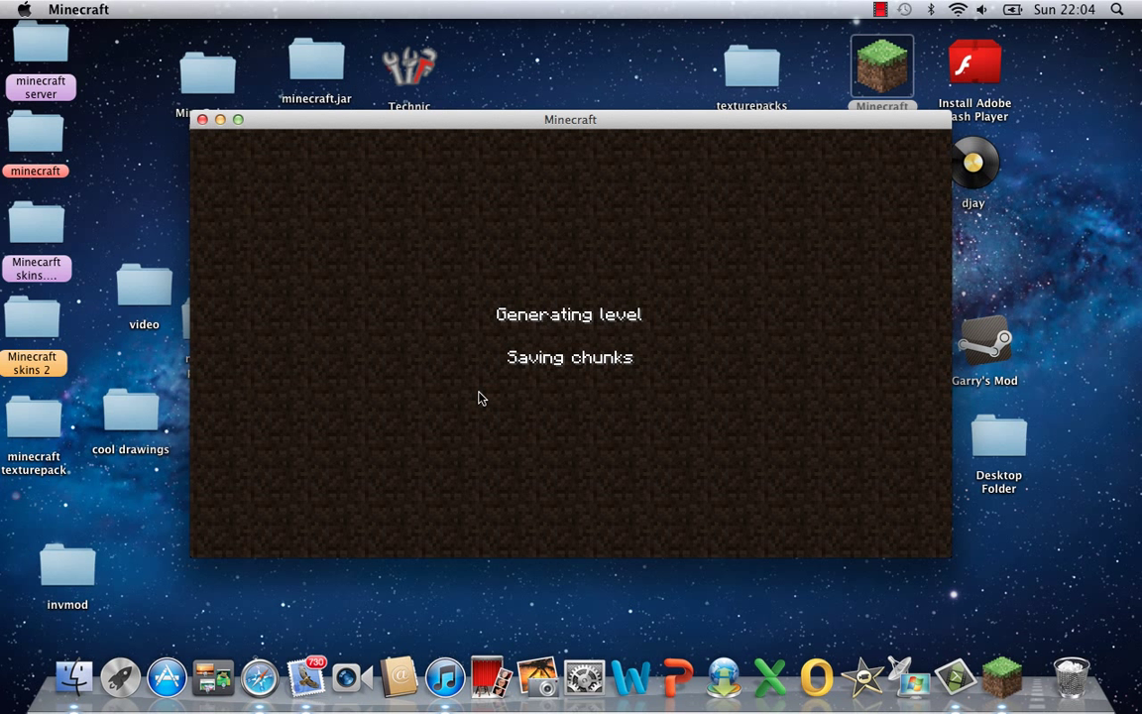
pyautogui.moveTo(488, 392)
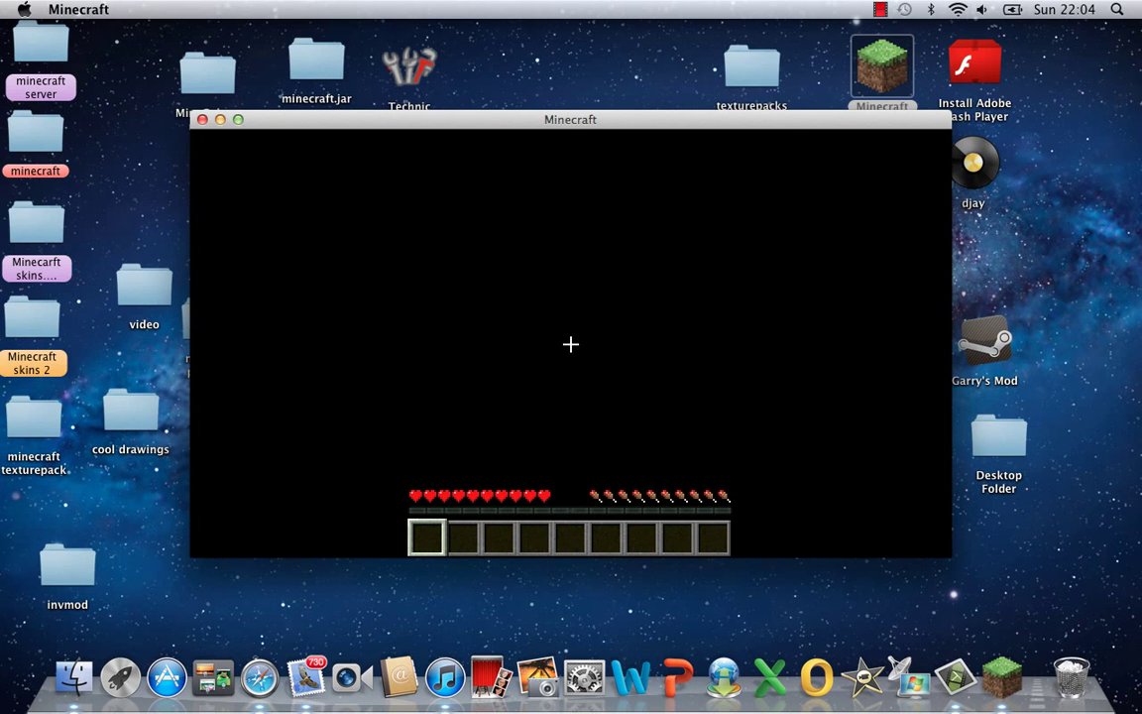
# Look around the loaded forest world, then quit Minecraft back to the desktop.
pyautogui.press('e')
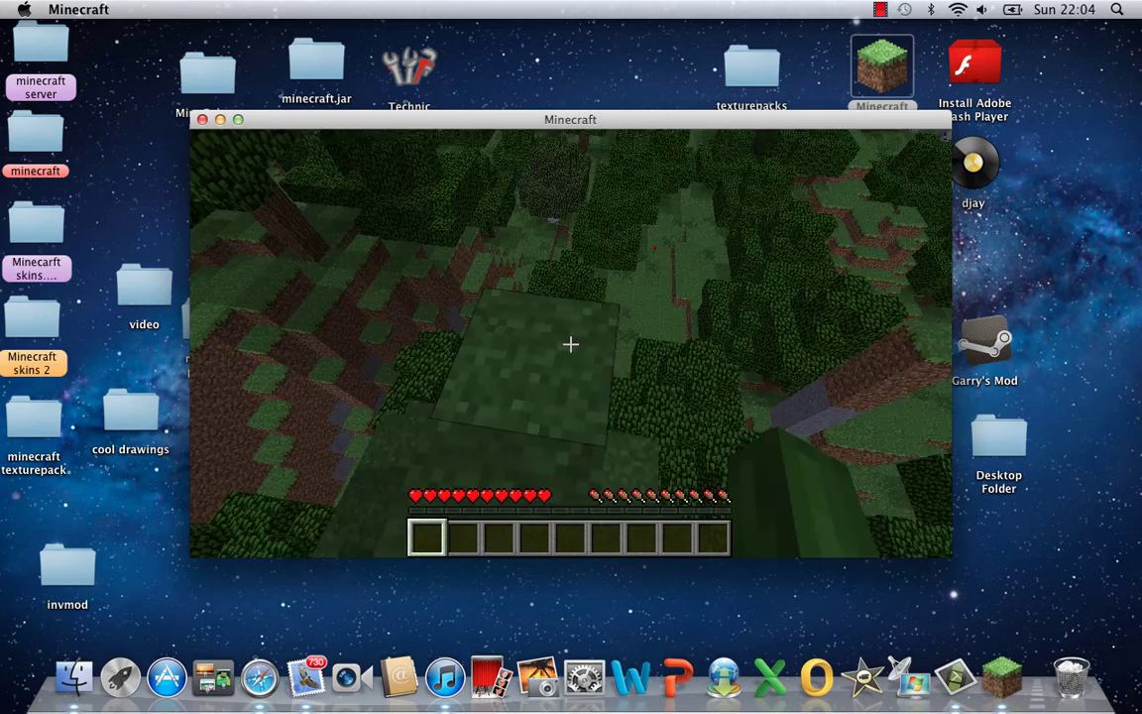
pyautogui.press('Escape')
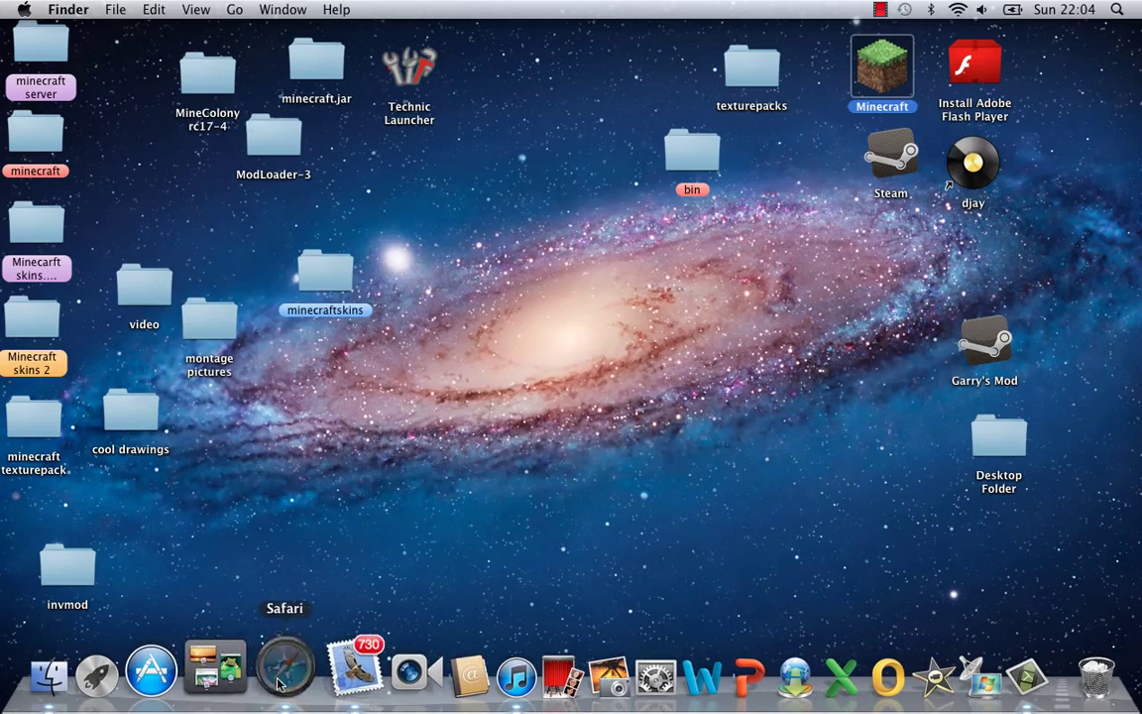
# Search Google for 'skindex' in Safari and open The Skindex - Minecraft Skins result.
pyautogui.click(285, 670)
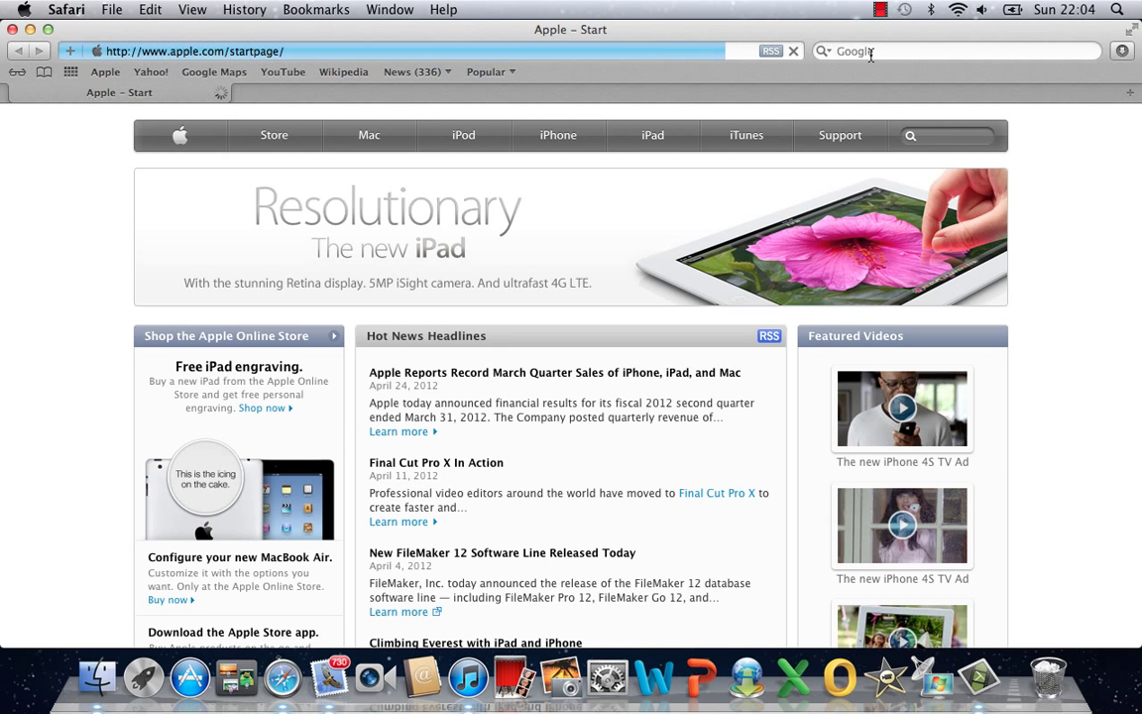
pyautogui.write('ski')
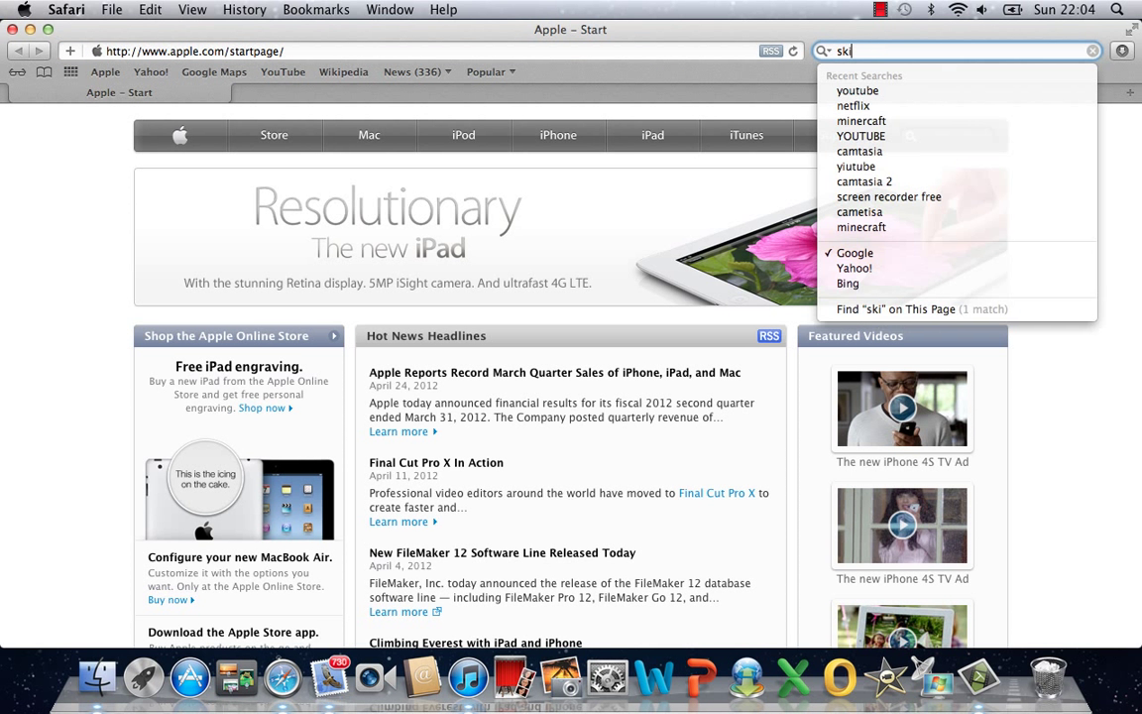
pyautogui.press('Return')
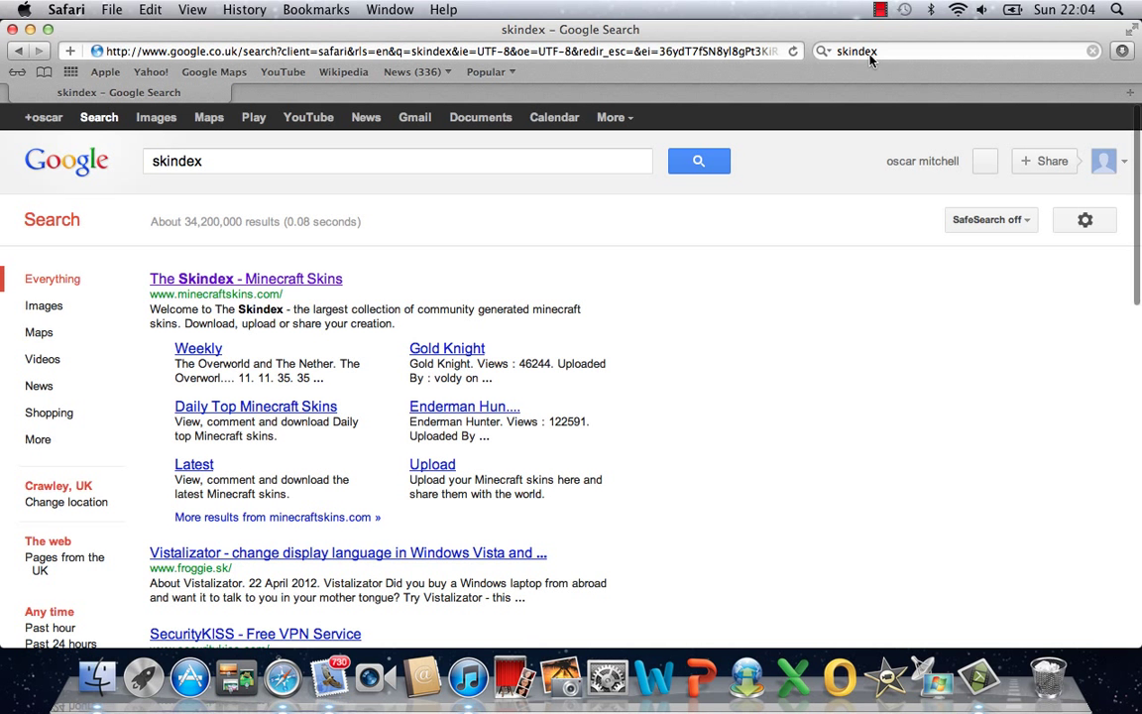
pyautogui.click(246, 277)
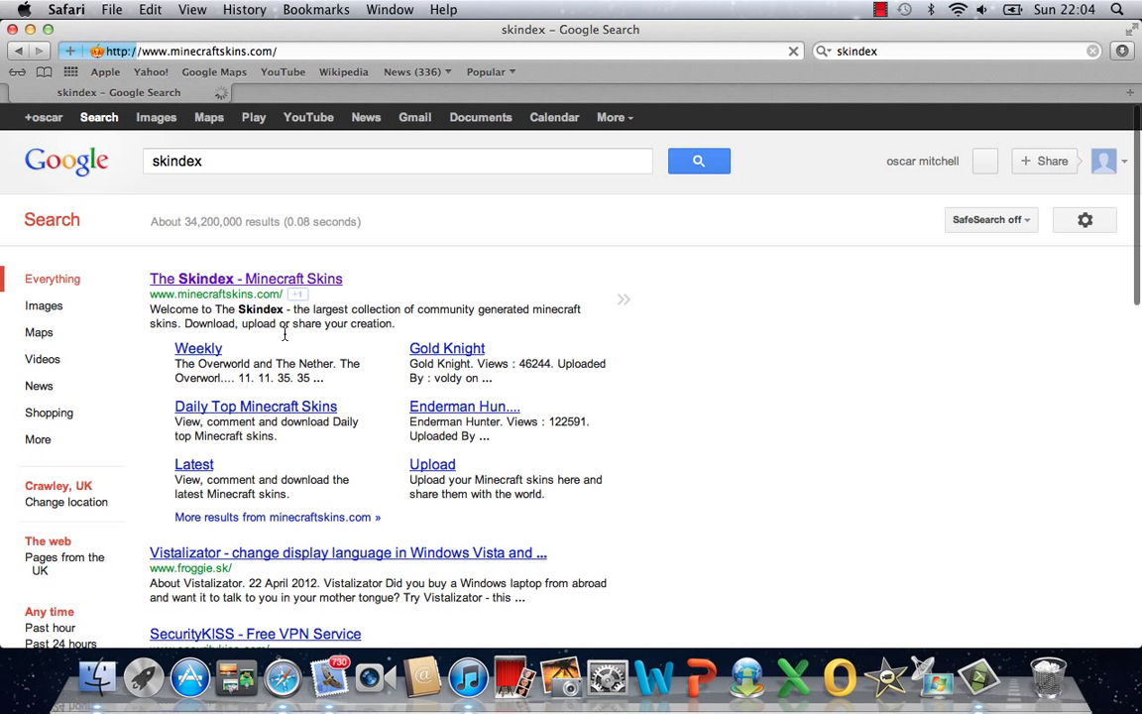
# Search The Skindex for 'iron man' and open one of the Iron Man skin results.
pyautogui.click(246, 277)
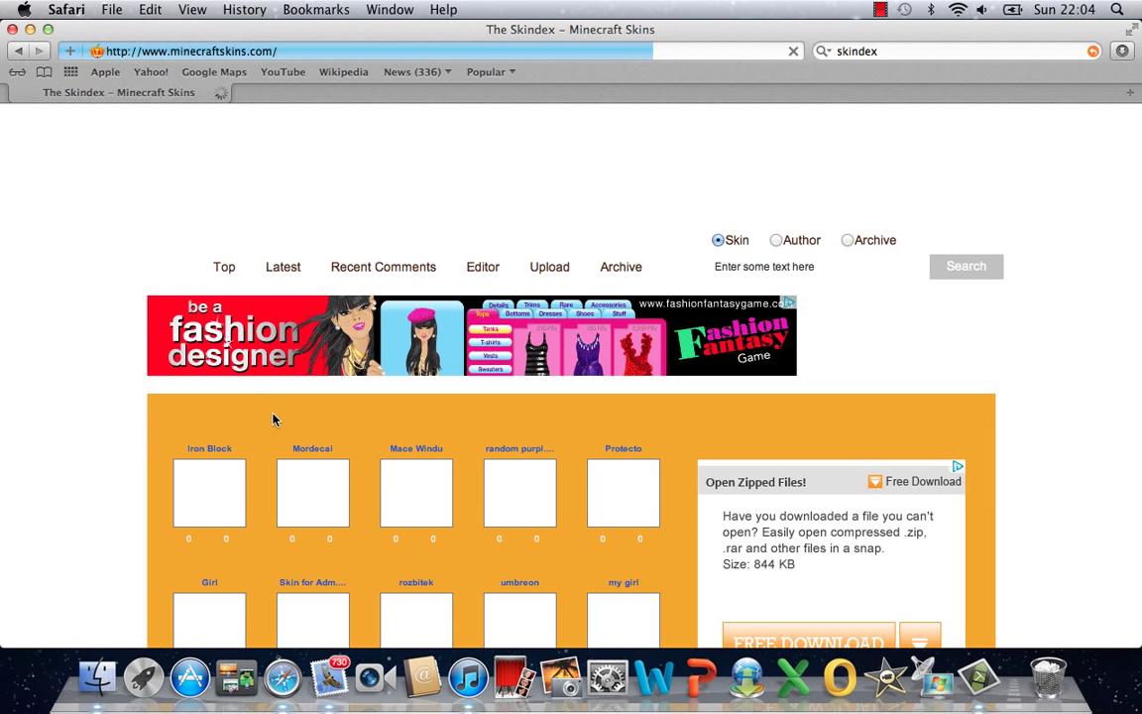
pyautogui.scroll(3)
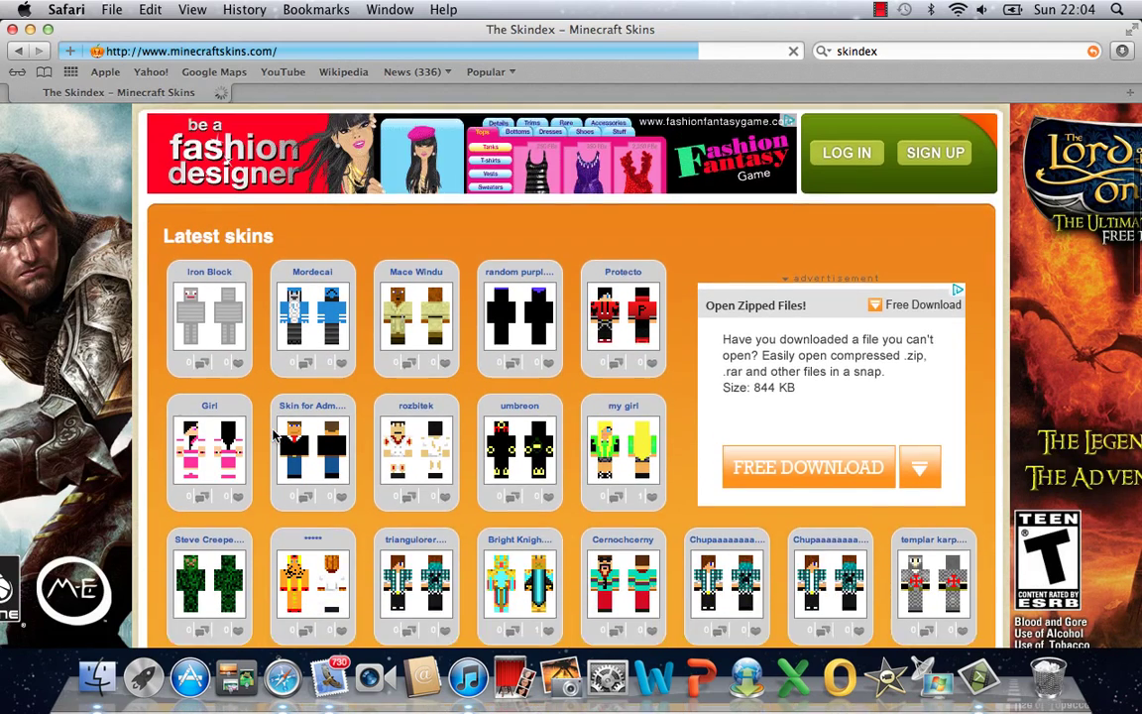
pyautogui.scroll(3)
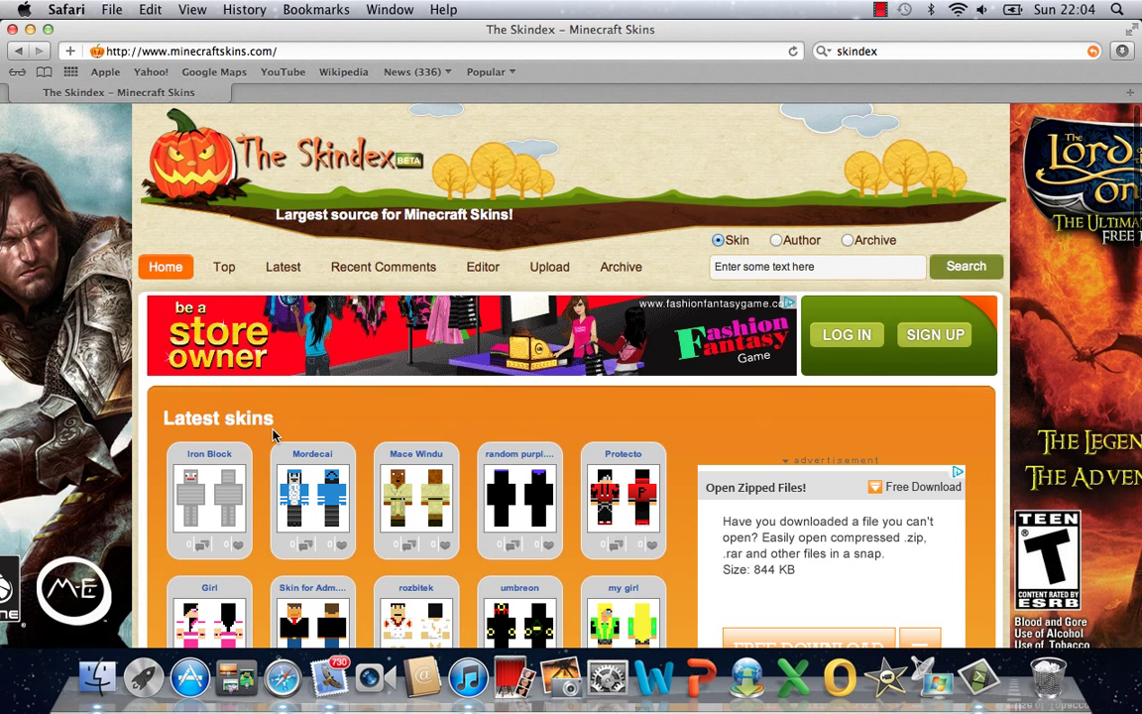
pyautogui.write('iron man')
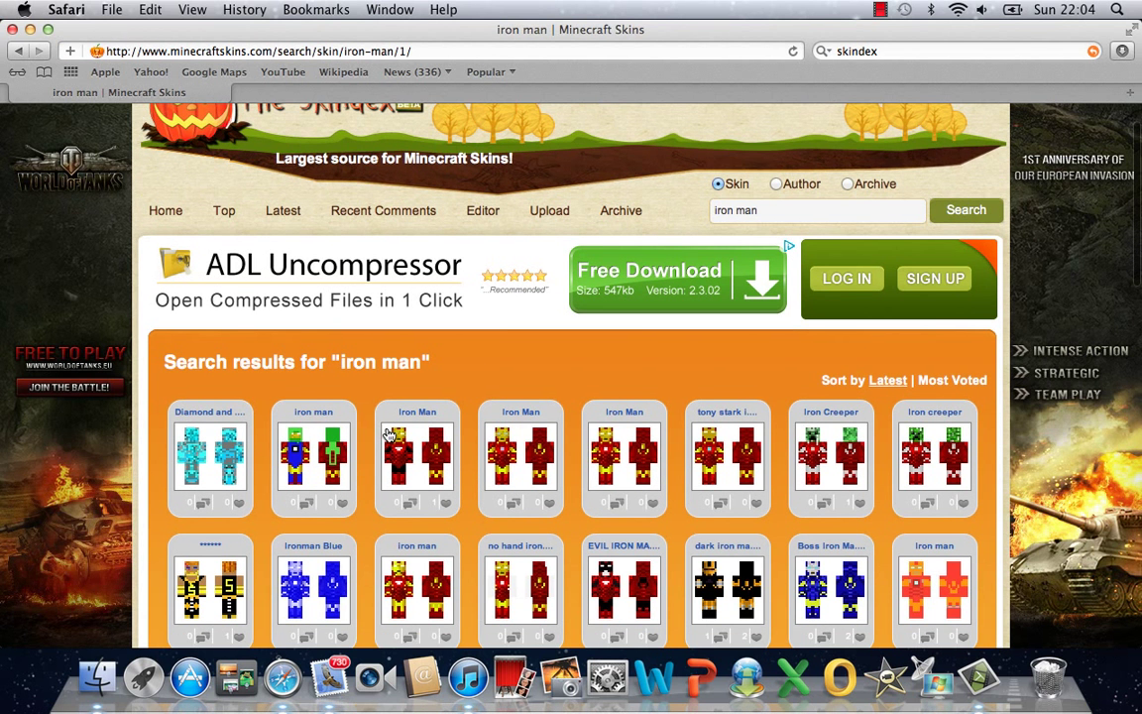
pyautogui.moveTo(444, 452)
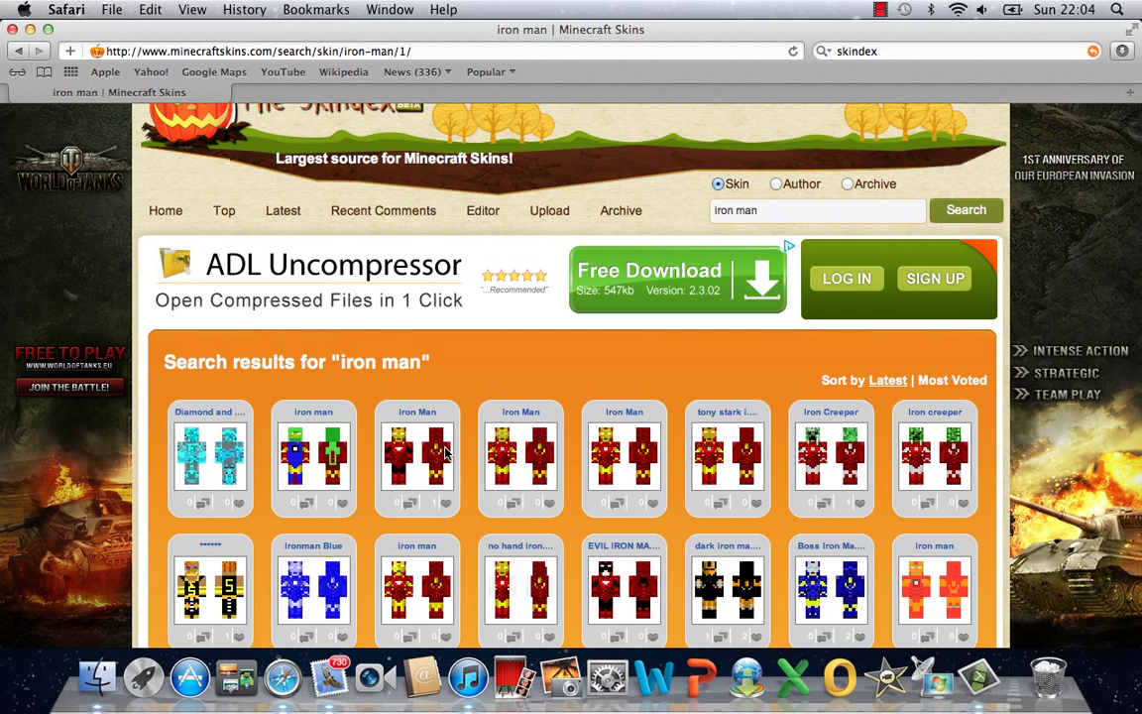
pyautogui.click(622, 456)
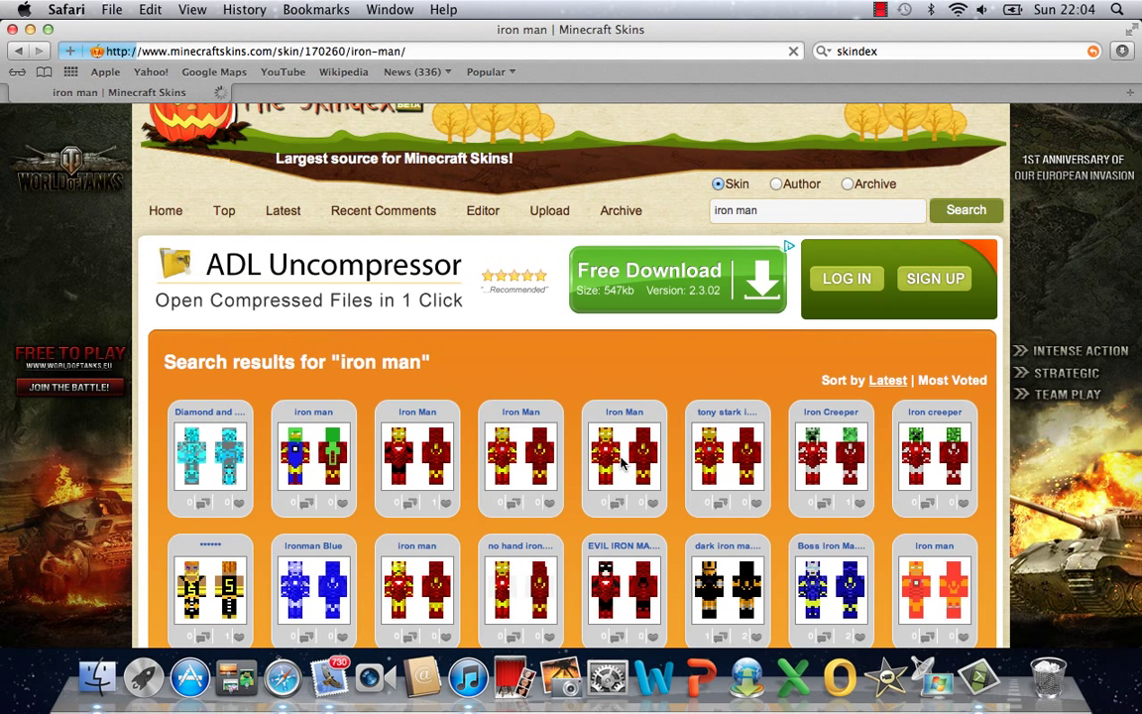
pyautogui.moveTo(854, 471)
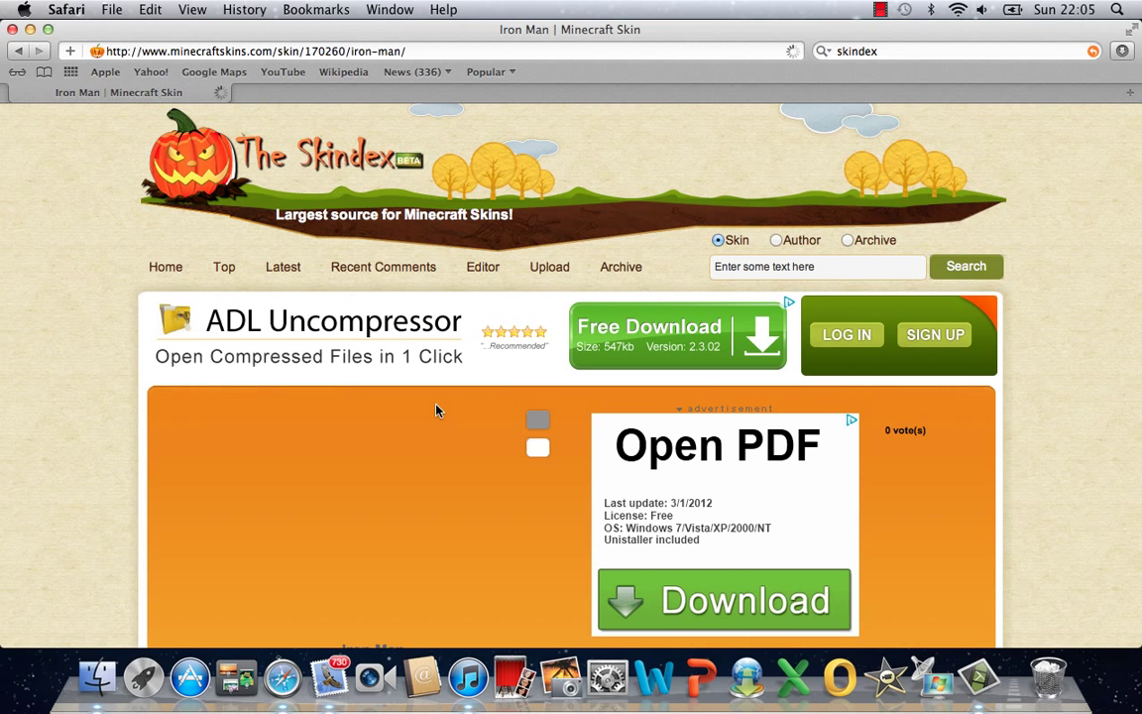
# Scroll the Iron Man skin page to reach its preview and download arrow.
pyautogui.scroll(-3)
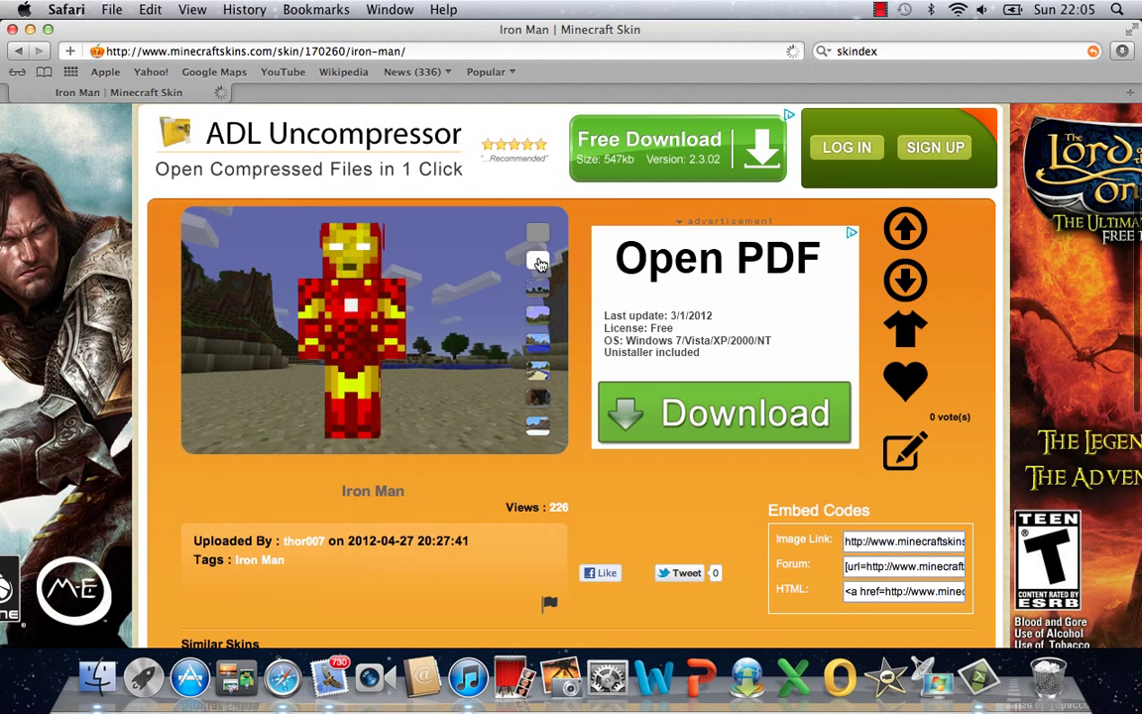
pyautogui.moveTo(539, 319)
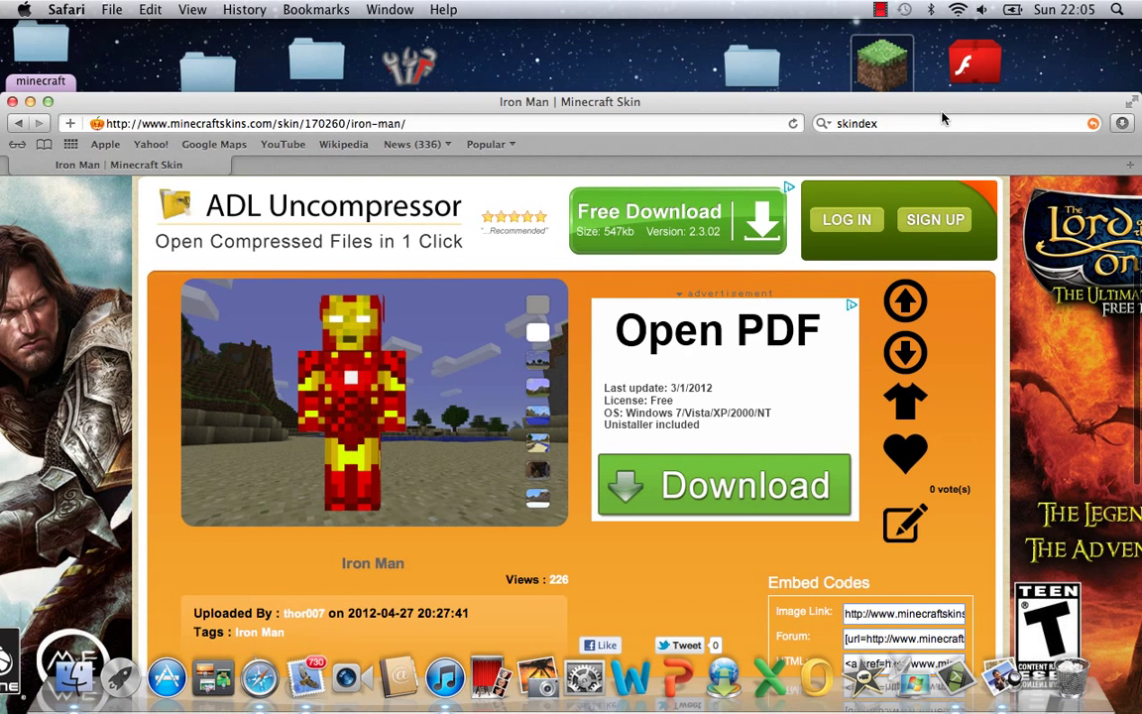
pyautogui.moveTo(1122, 123)
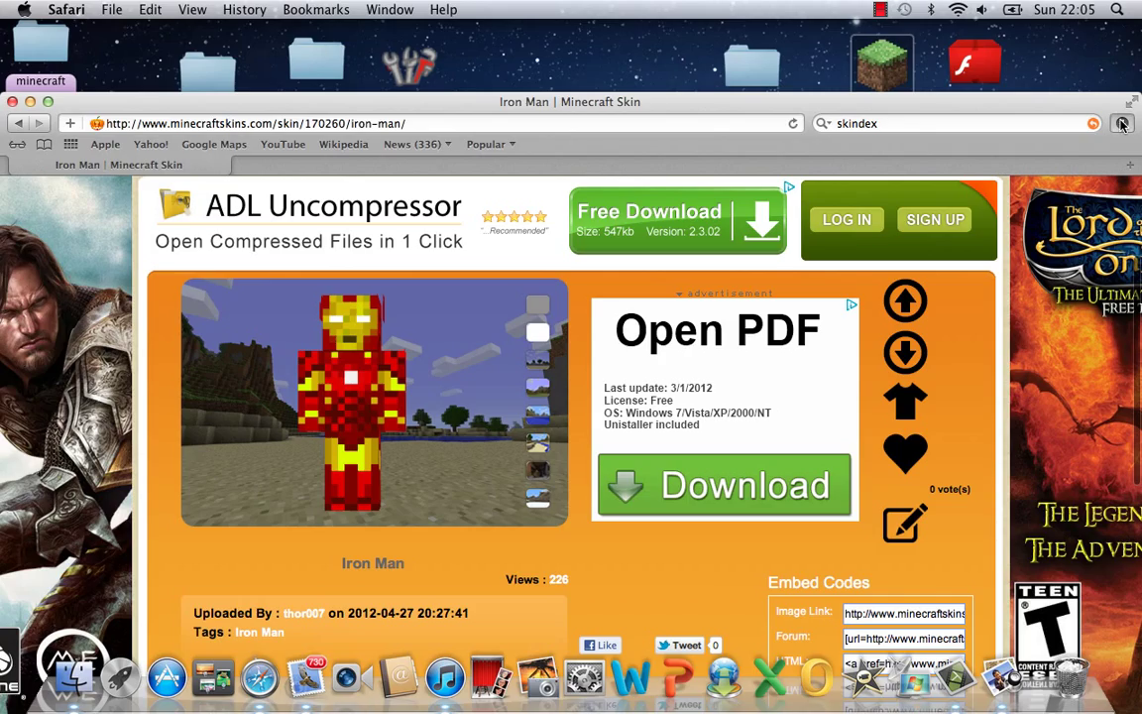
pyautogui.moveTo(892, 105)
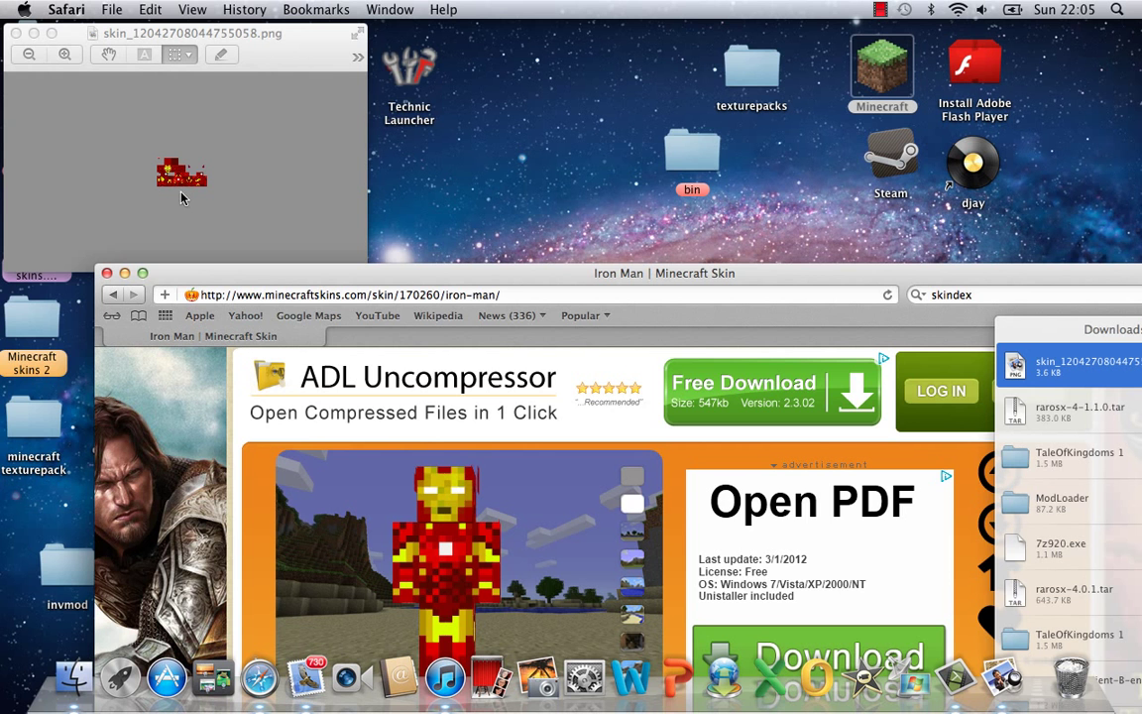
pyautogui.moveTo(361, 249)
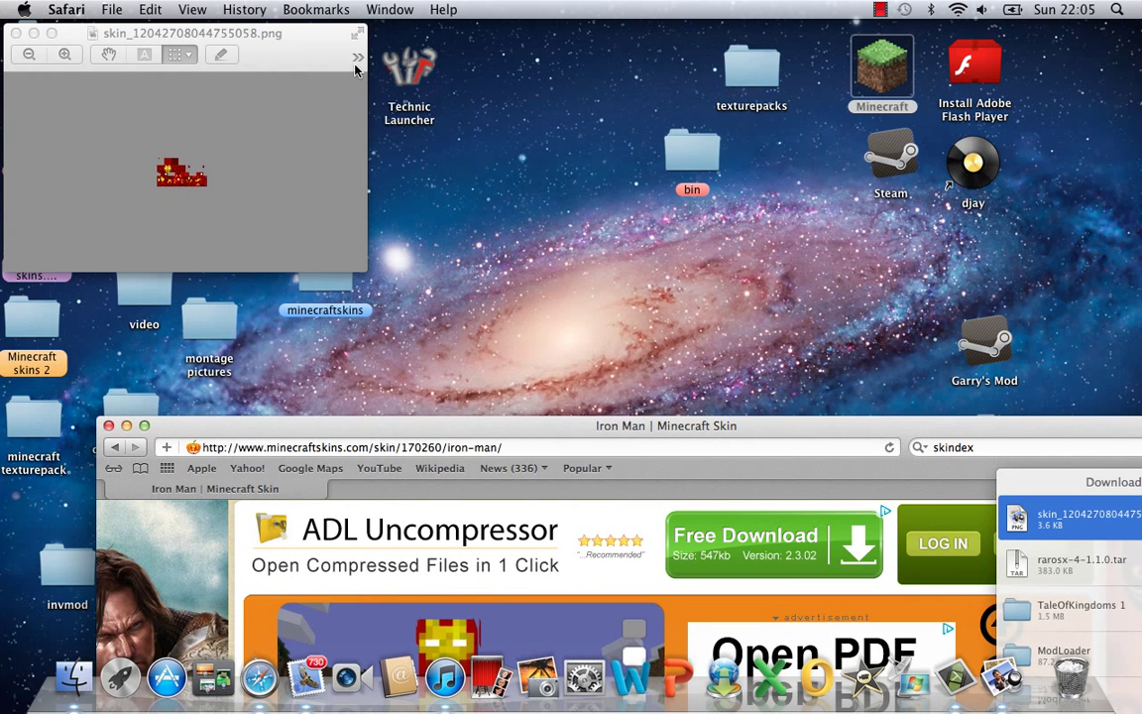
# Drag the skin image from Preview into the minecraftskins desktop folder and close it.
pyautogui.click(357, 56)
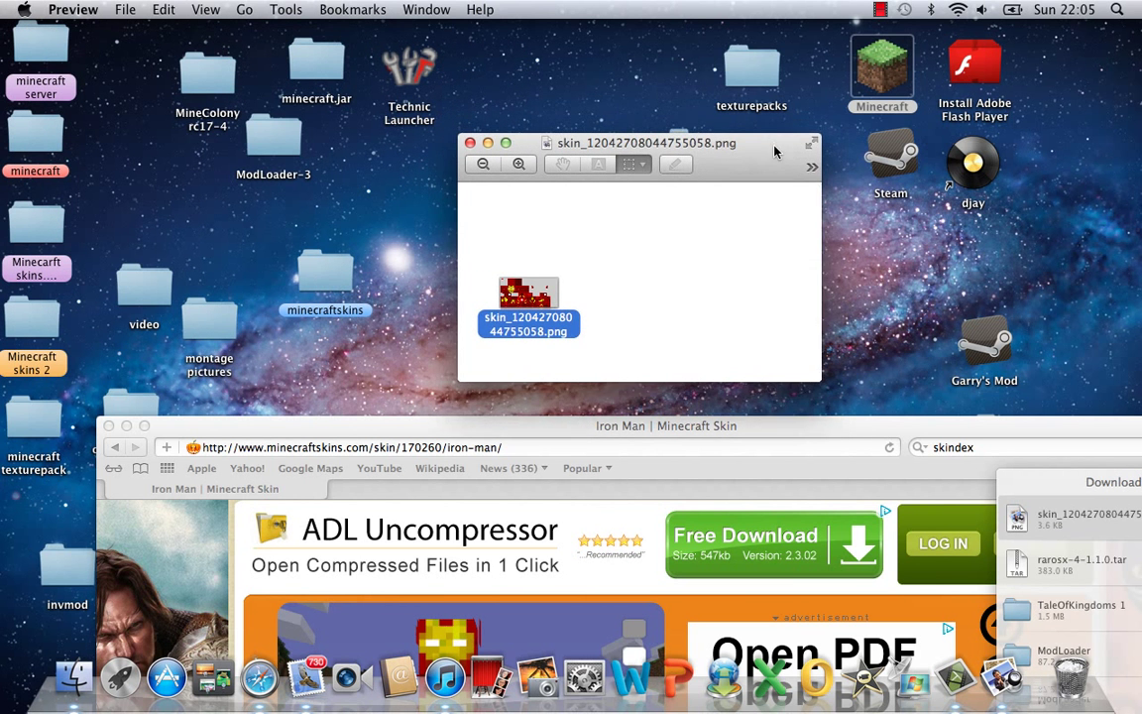
pyautogui.moveTo(638, 143); pyautogui.dragTo(666, 99)
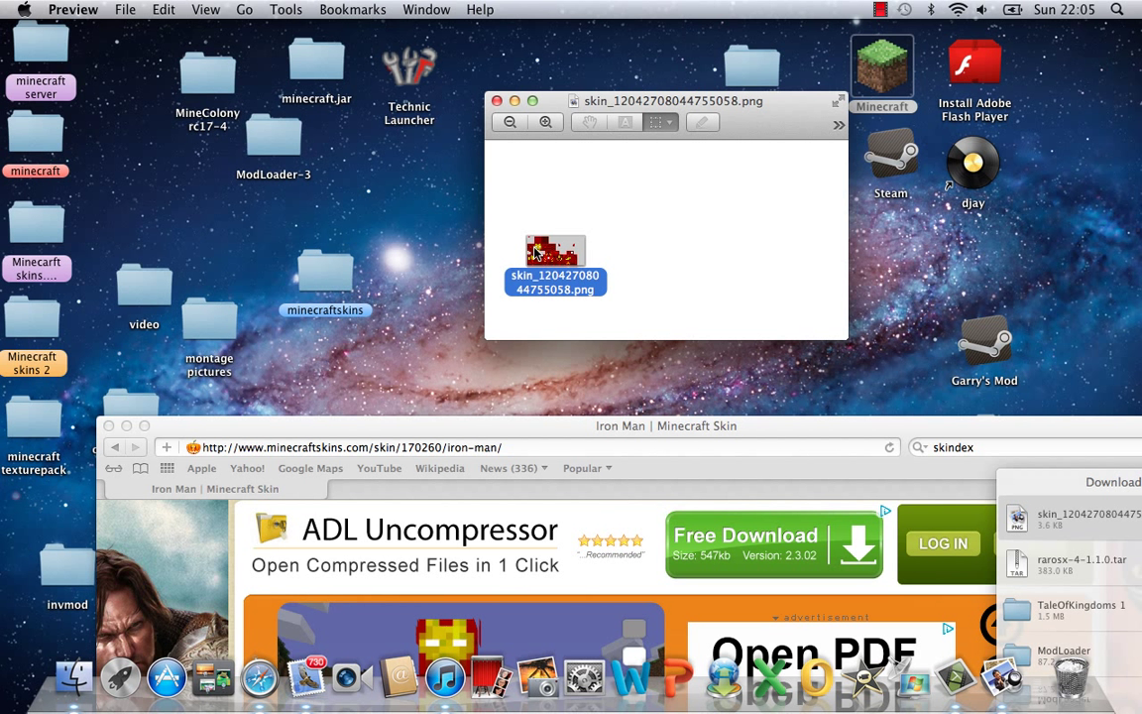
pyautogui.moveTo(333, 266)
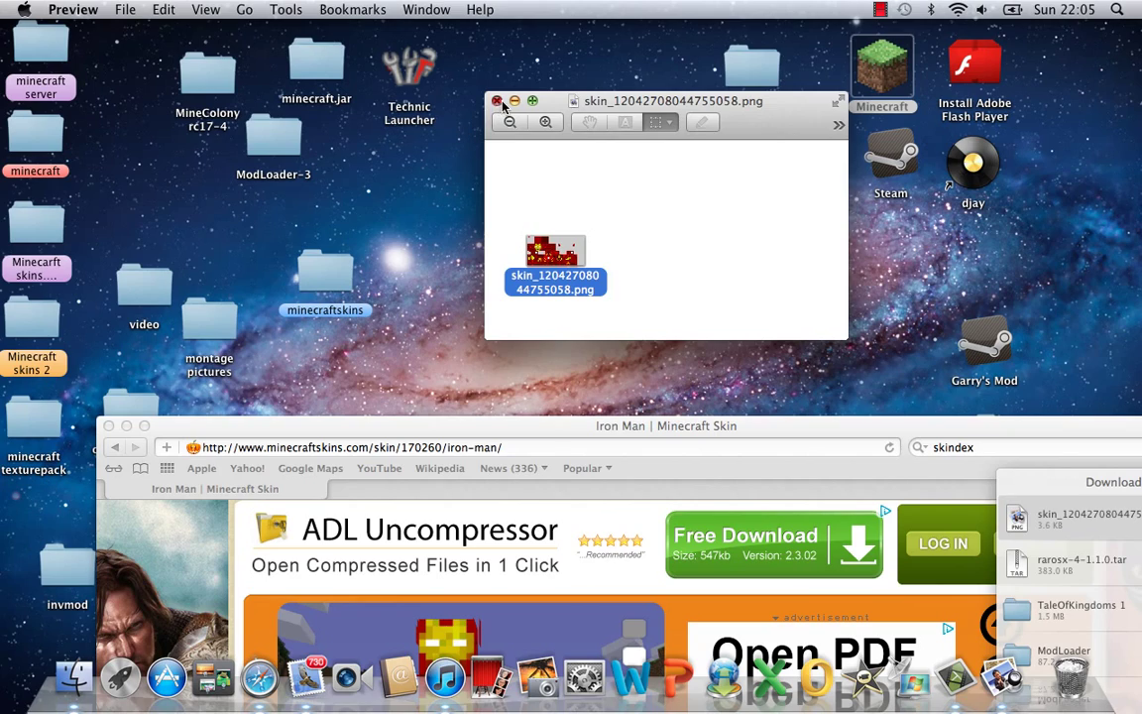
pyautogui.click(499, 99)
pyautogui.write('minecraft')
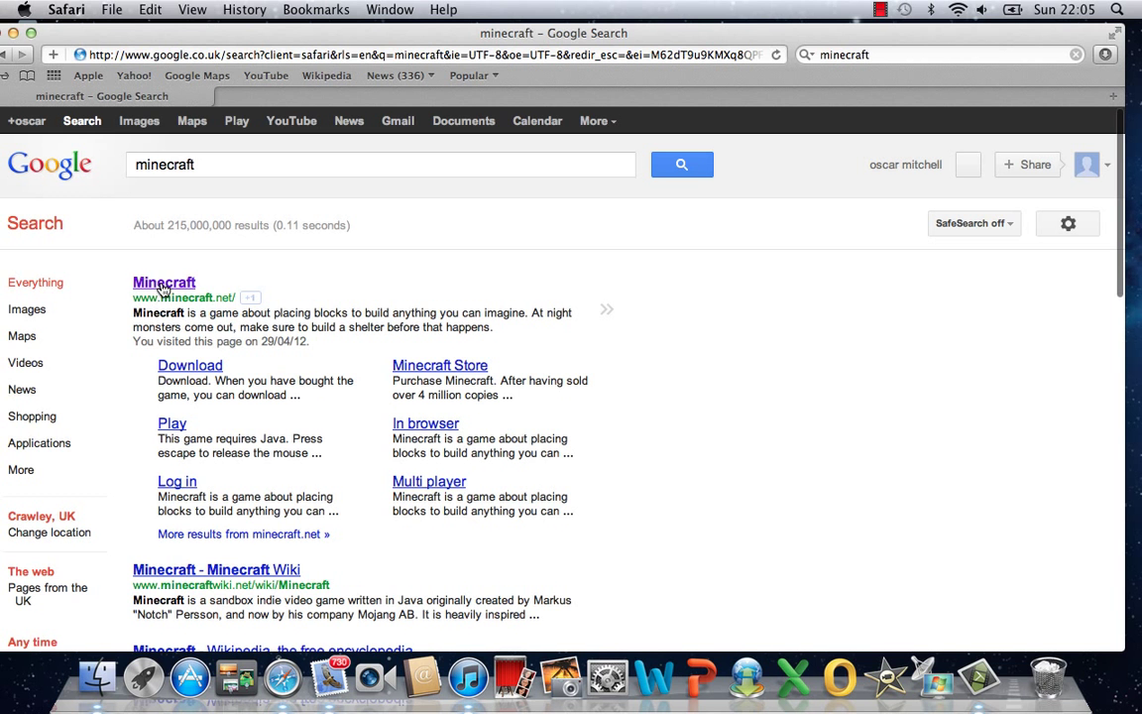
# Go to minecraft.net from the Google results and open the account Profile page.
pyautogui.click(163, 282)
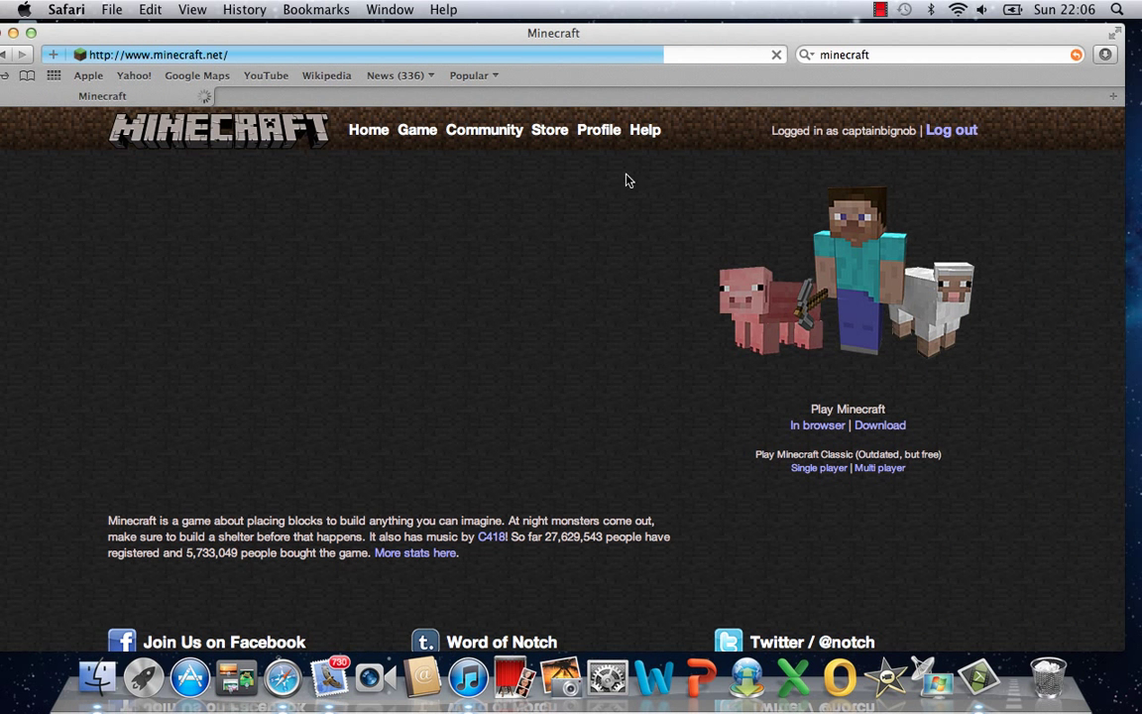
pyautogui.click(599, 131)
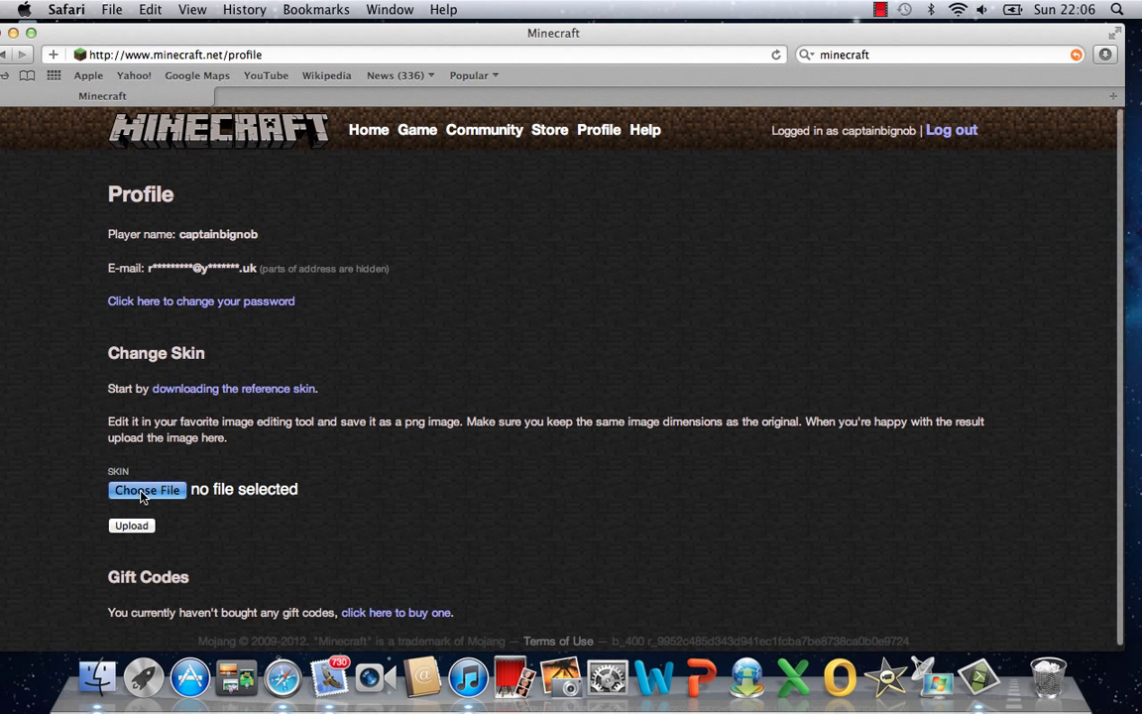
# From Choose File, search all files for 'minecraftskins' and open that folder.
pyautogui.click(146, 488)
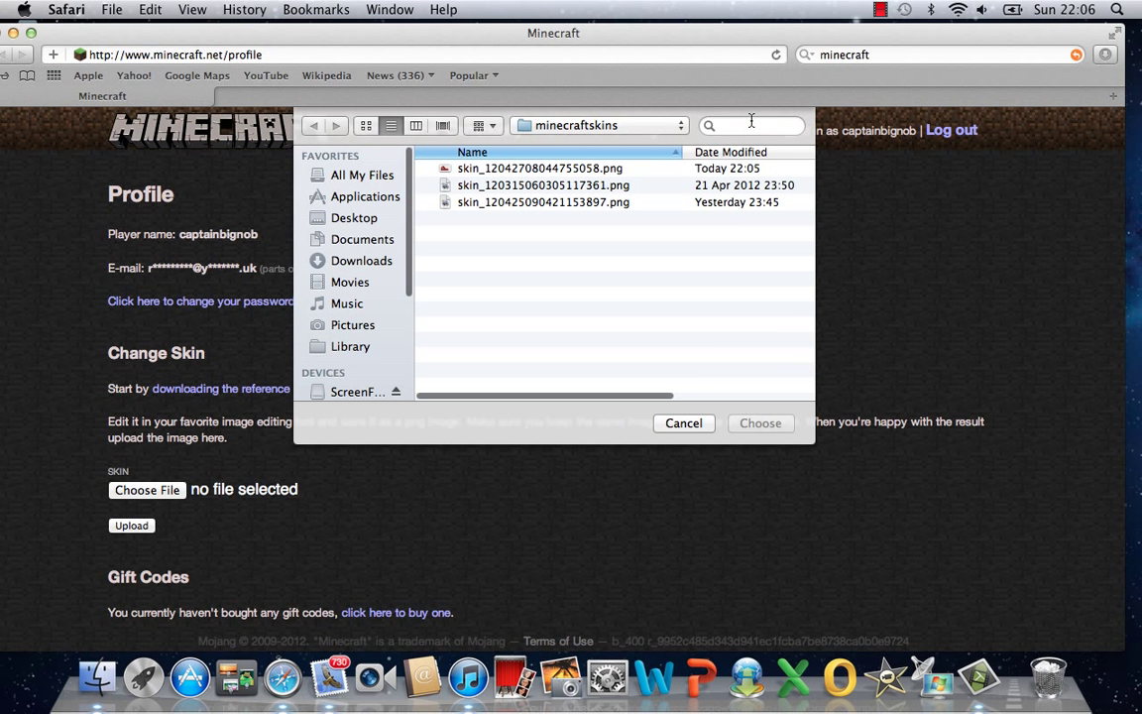
pyautogui.click(750, 125)
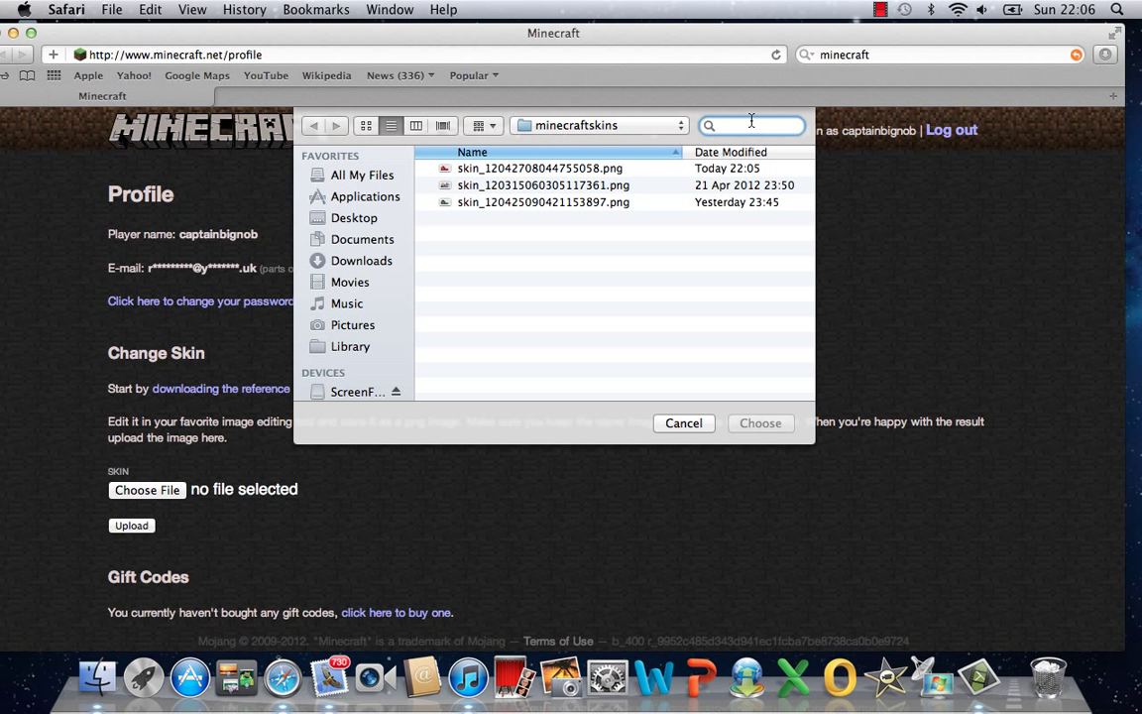
pyautogui.click(361, 174)
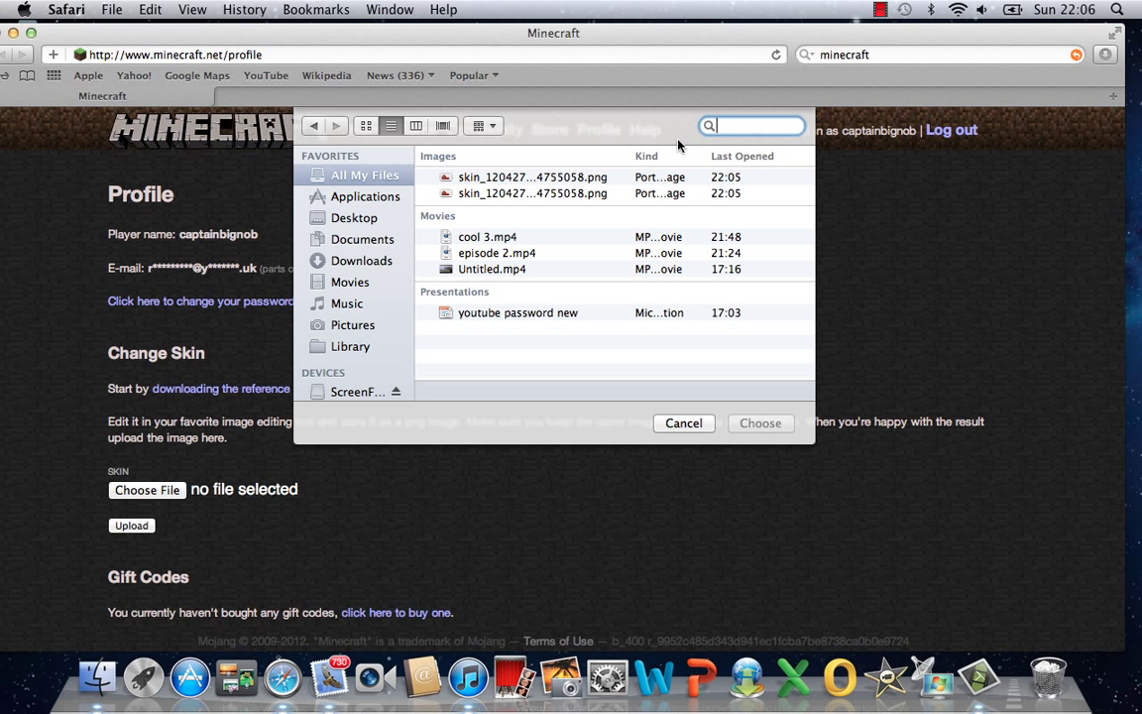
pyautogui.moveTo(730, 139)
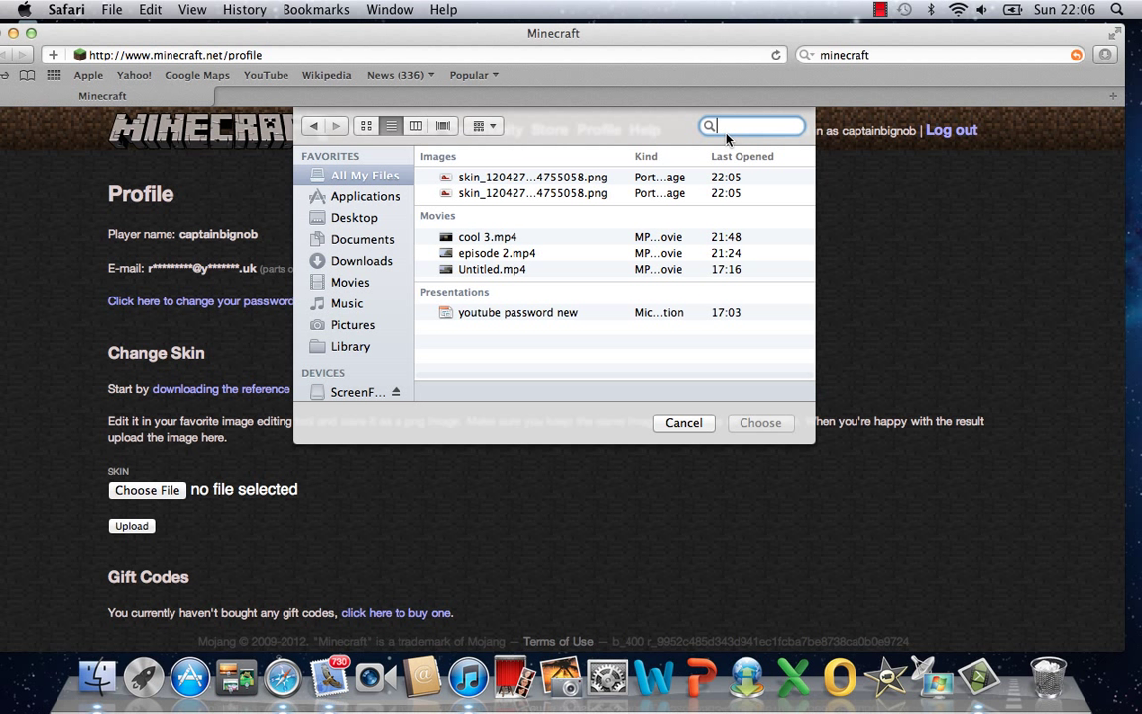
pyautogui.write('minecraftskins')
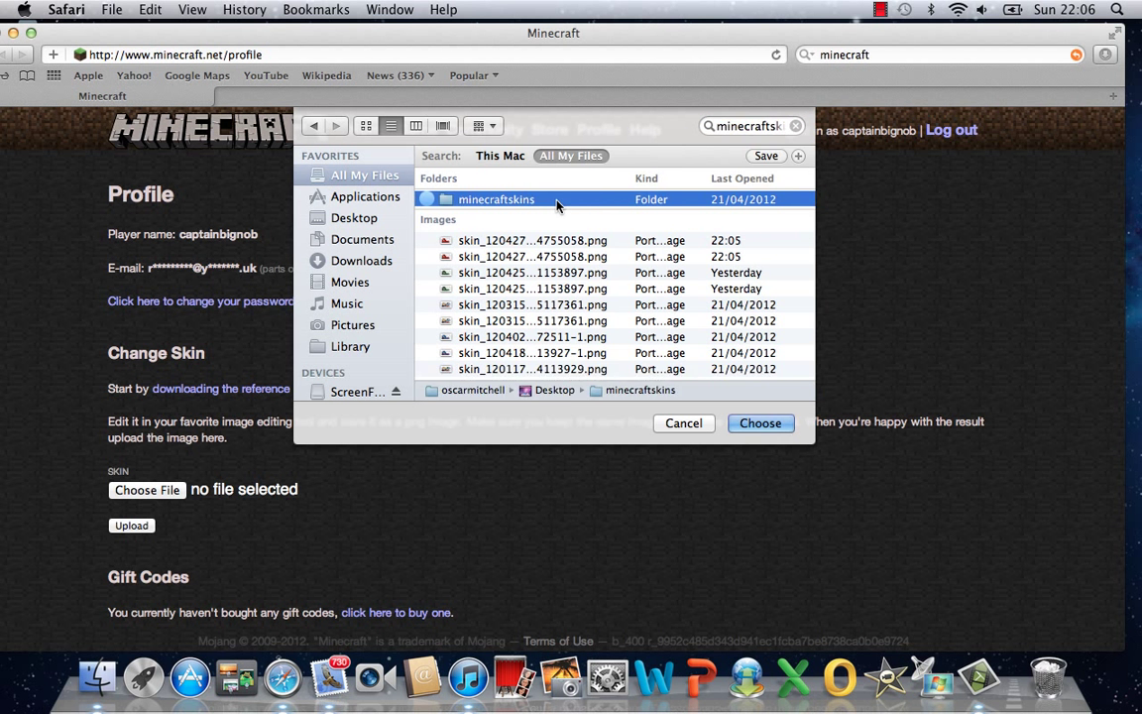
pyautogui.doubleClick(495, 199)
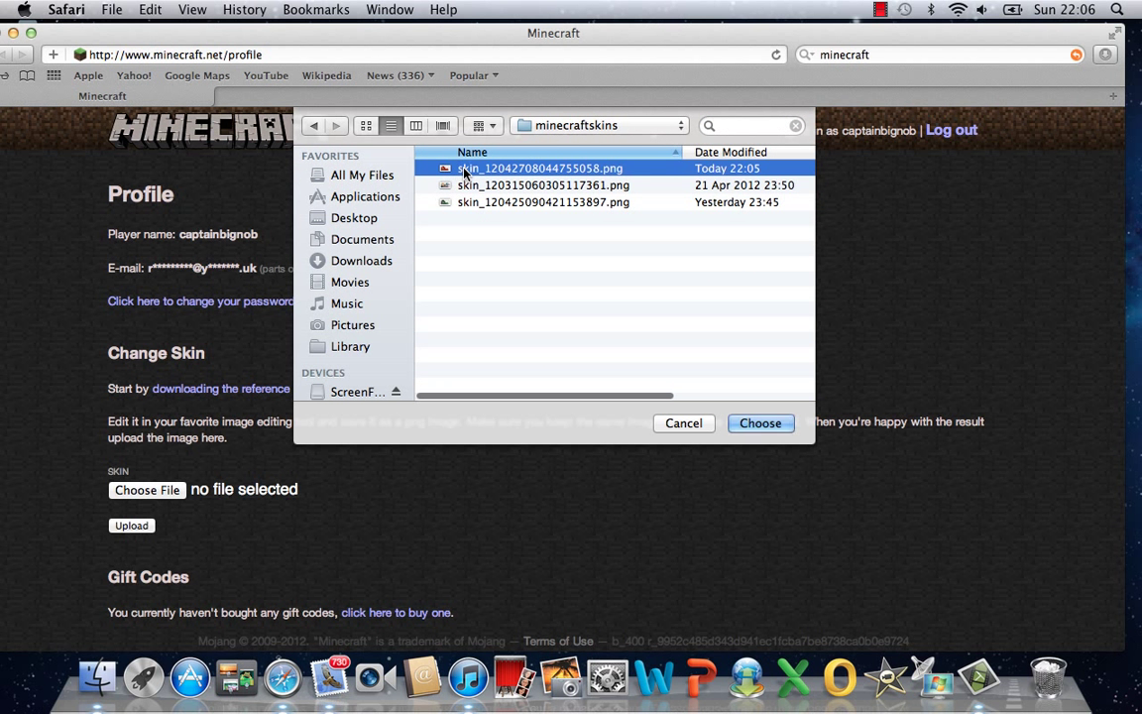
# Select the newly downloaded Iron Man skin PNG and upload it as the account skin.
pyautogui.click(761, 425)
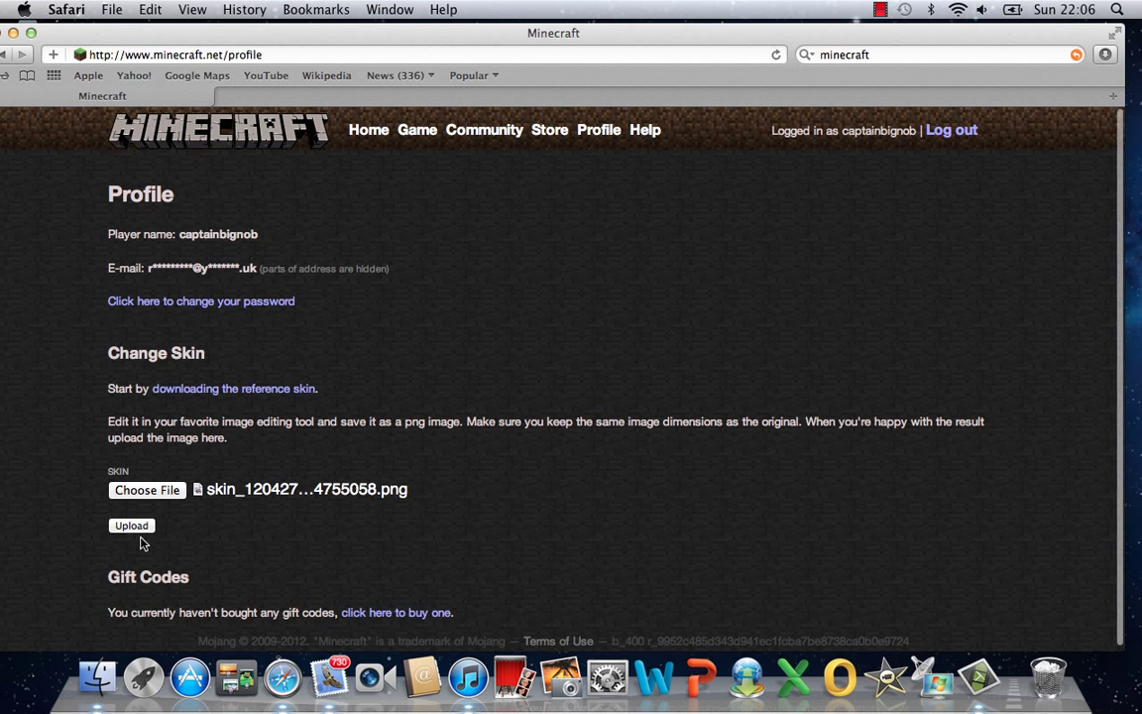
pyautogui.click(130, 526)
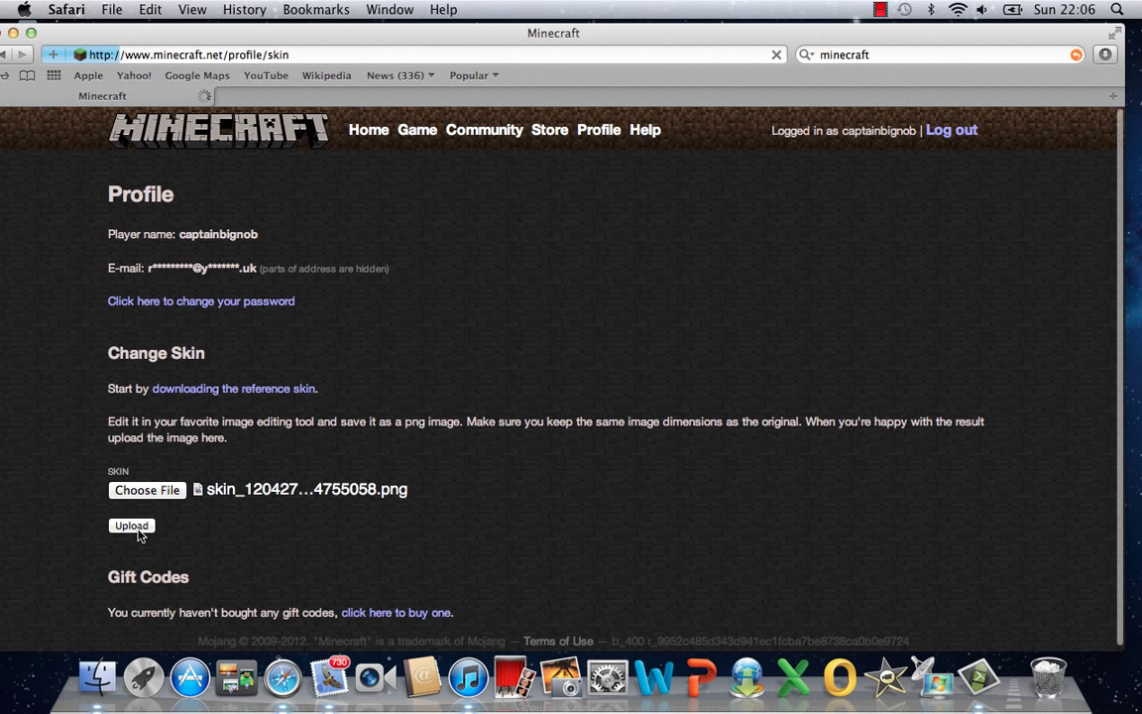
pyautogui.click(131, 525)
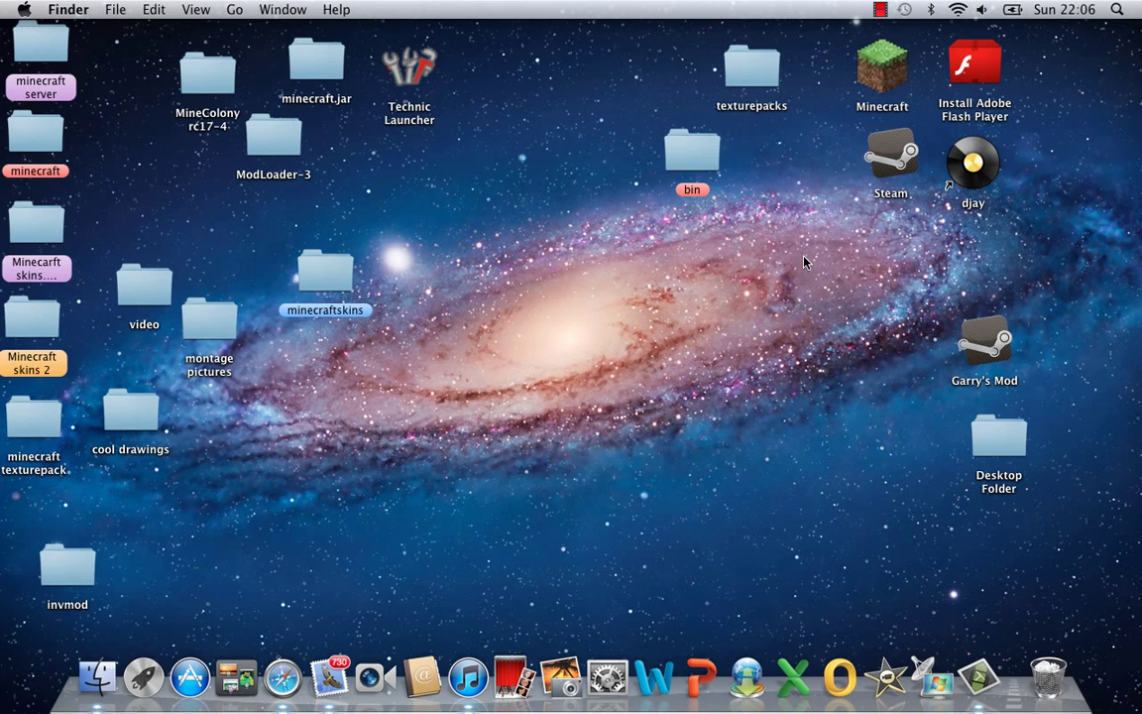
# Relaunch Minecraft, log in and load a singleplayer world showing the player's red Iron Man hand.
pyautogui.doubleClick(880, 64)
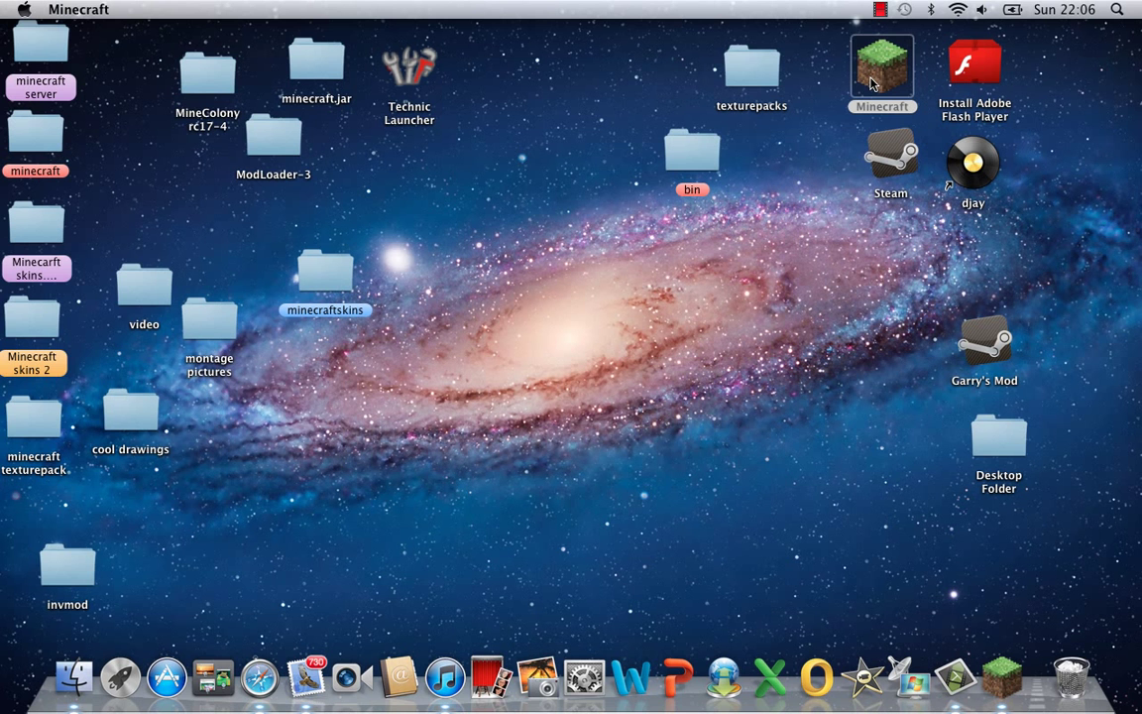
pyautogui.doubleClick(880, 66)
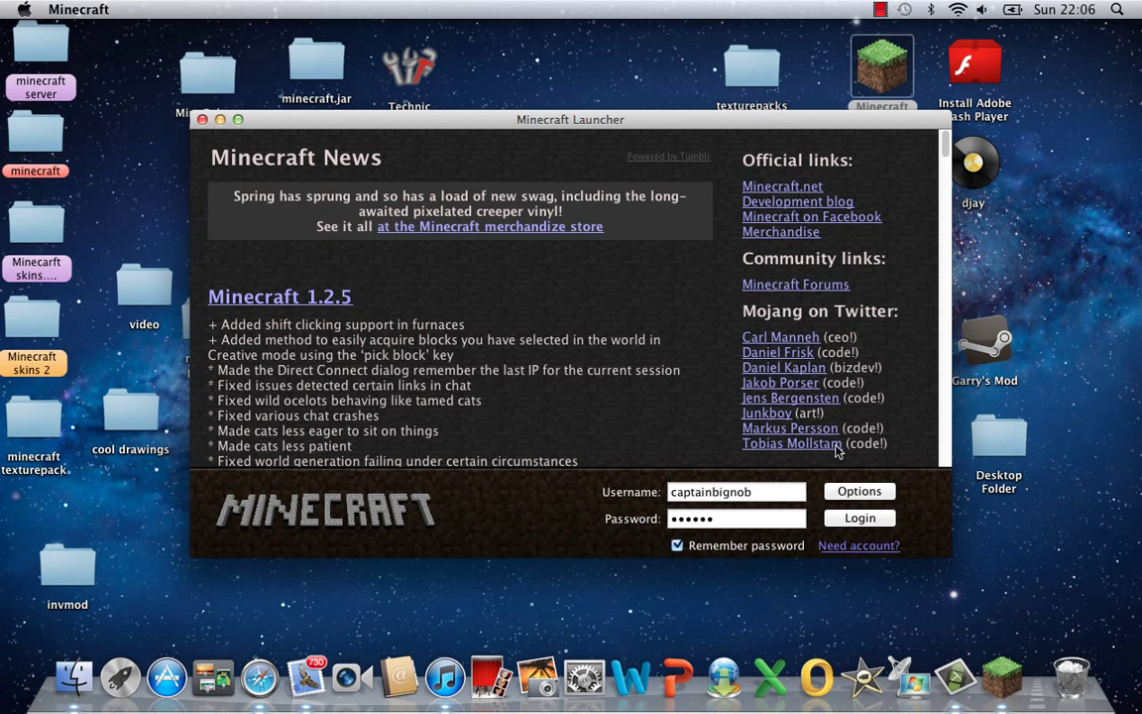
pyautogui.click(858, 515)
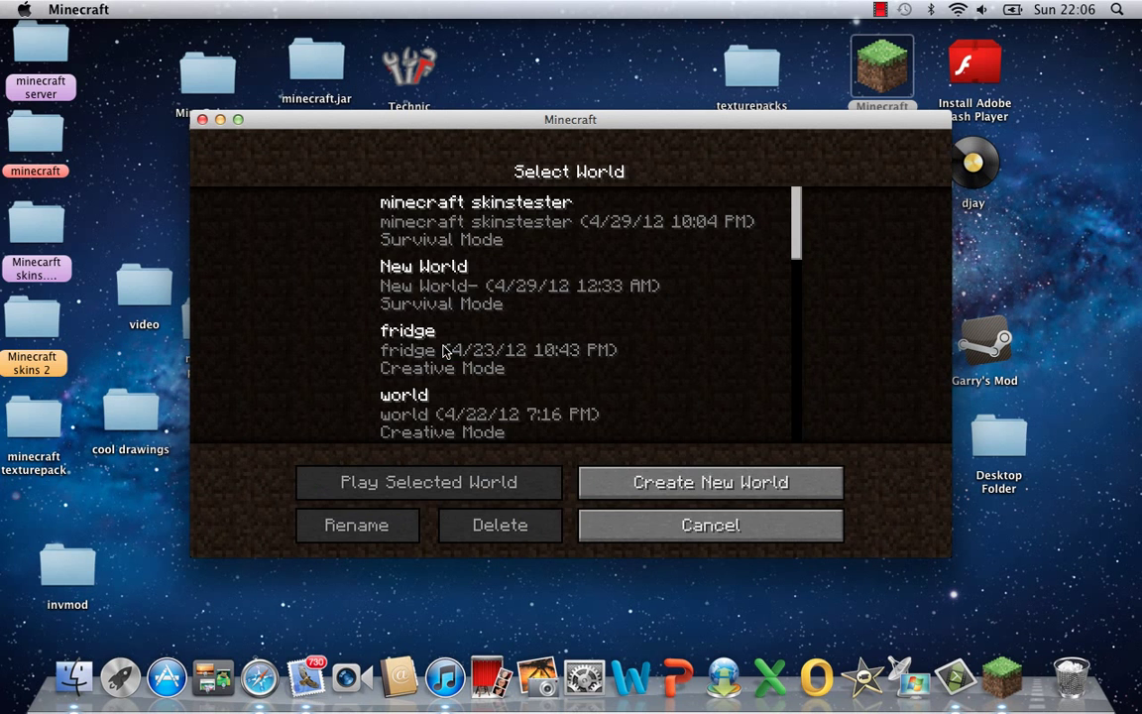
pyautogui.click(428, 481)
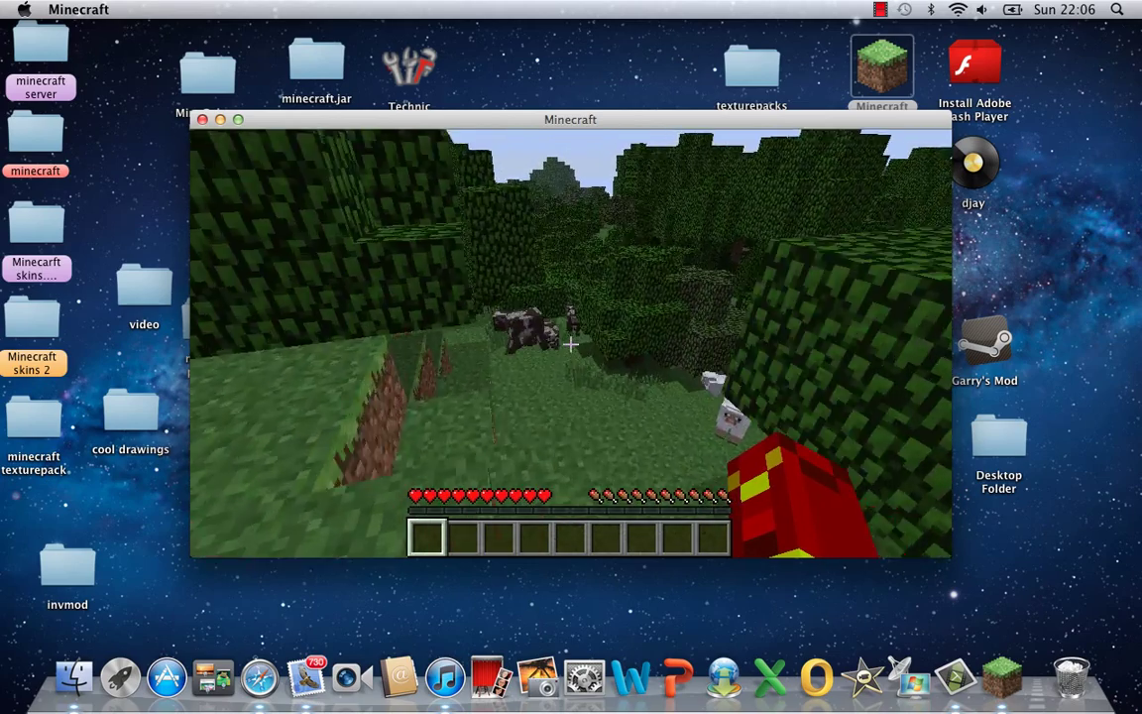
pyautogui.moveTo(571, 345)
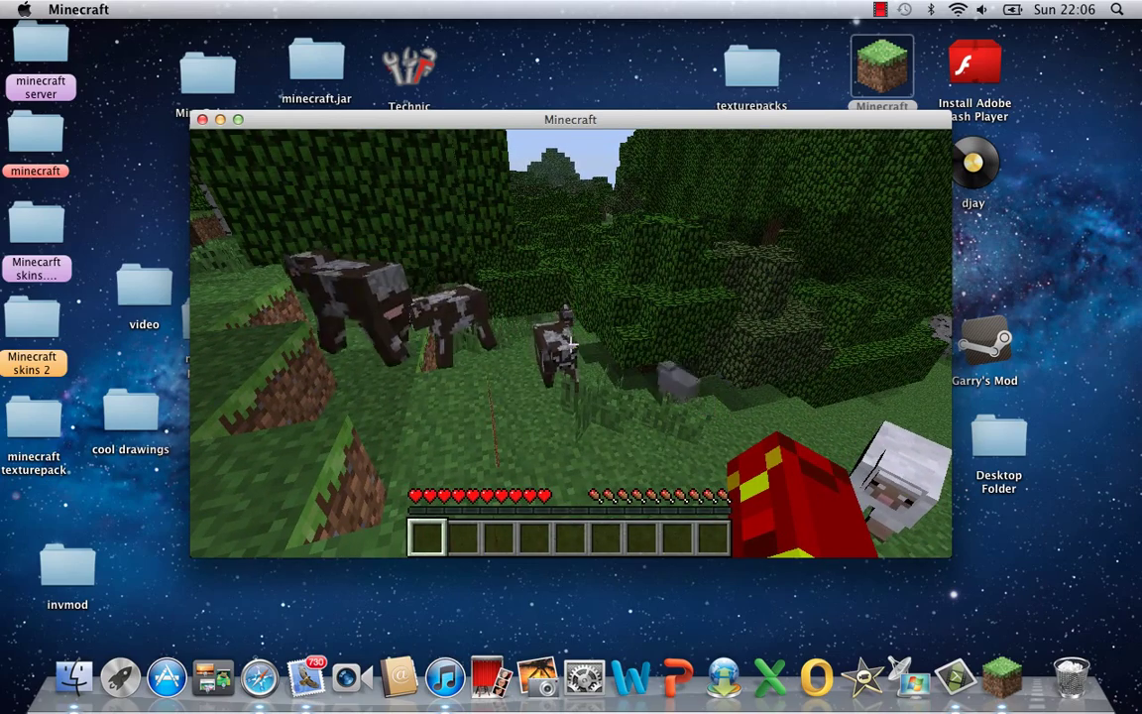